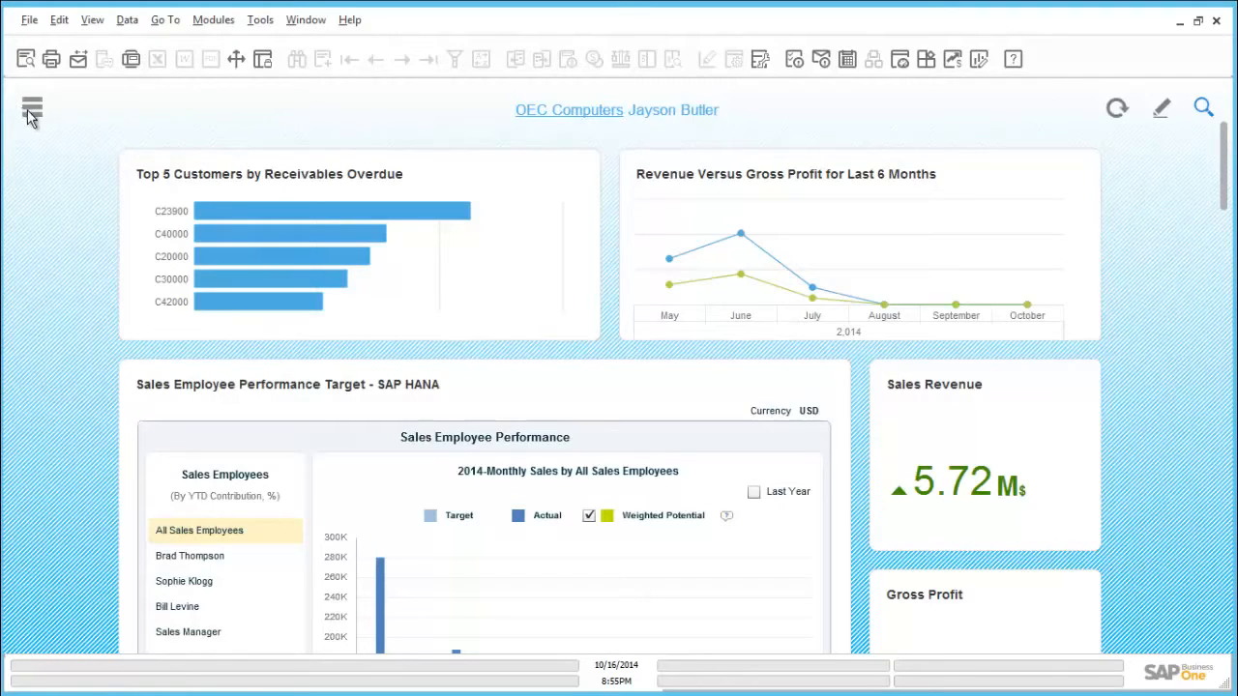
Step: Open a blank Sales Order form from the Sales - A/R menu
left_click(32, 108)
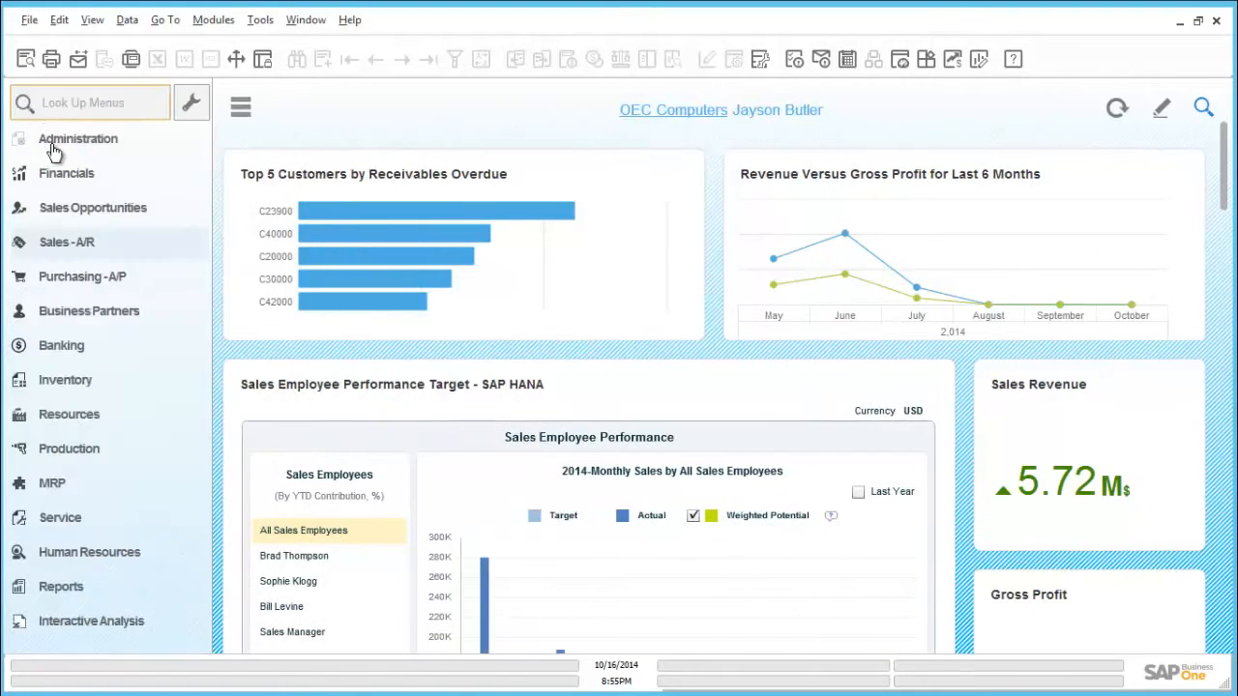
left_click(67, 241)
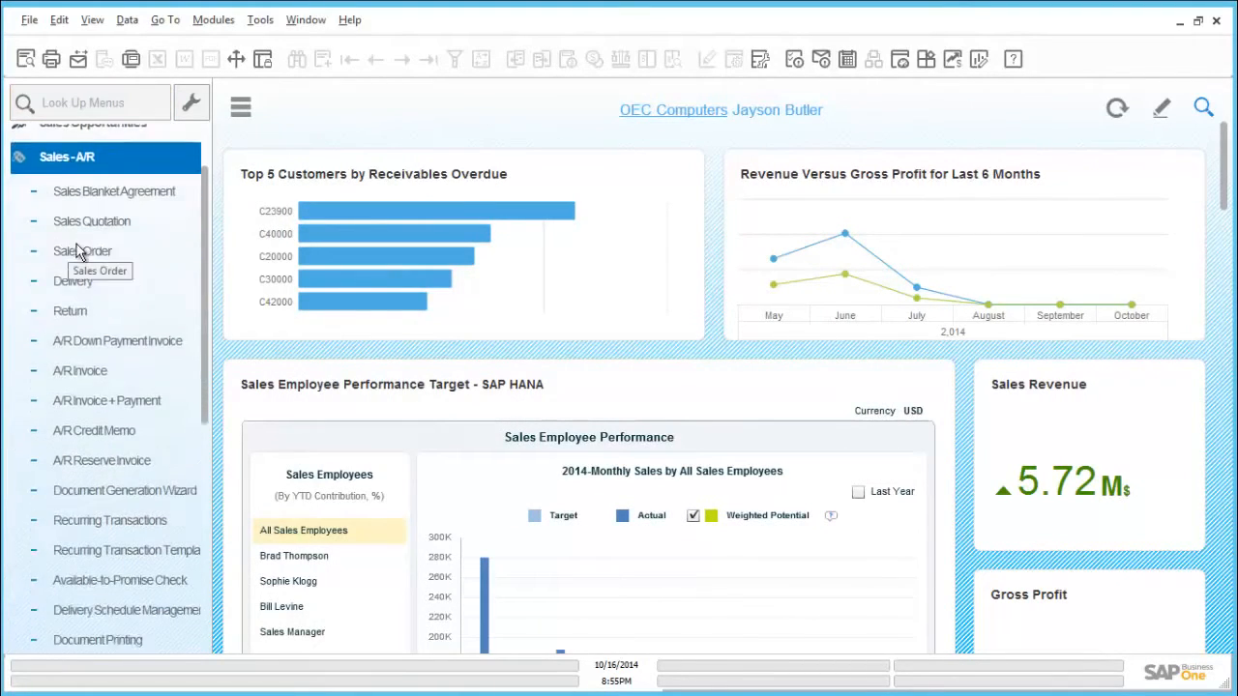
left_click(82, 232)
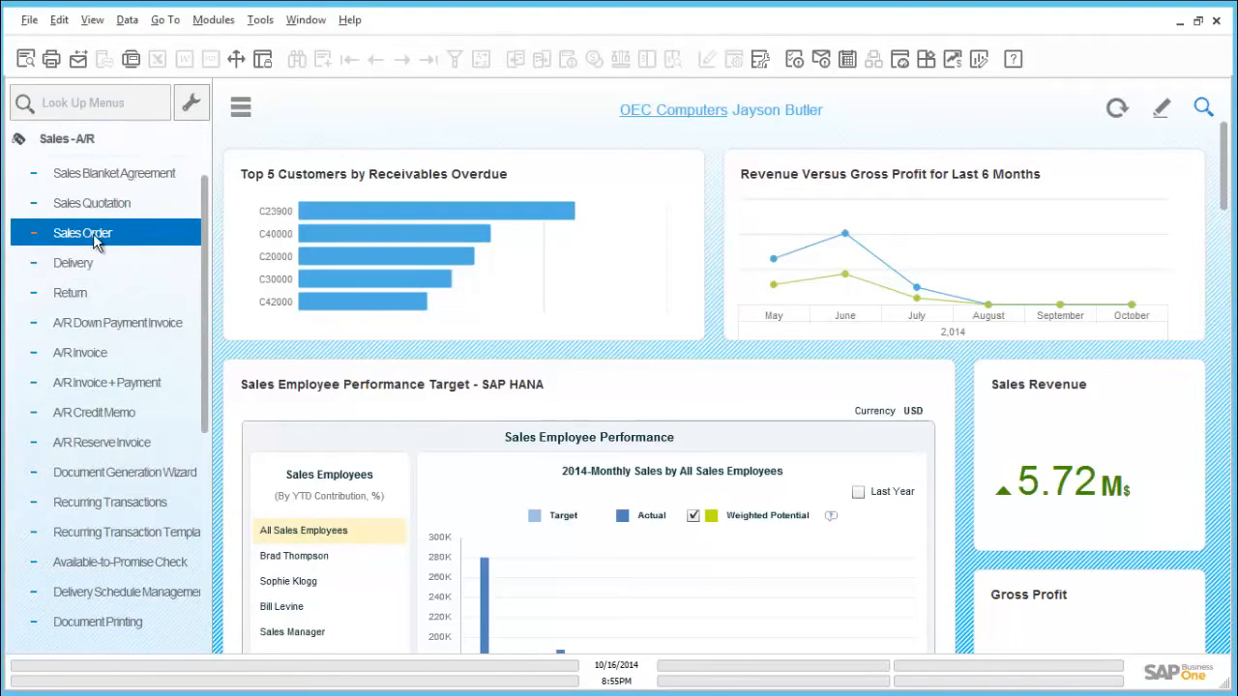
left_click(82, 232)
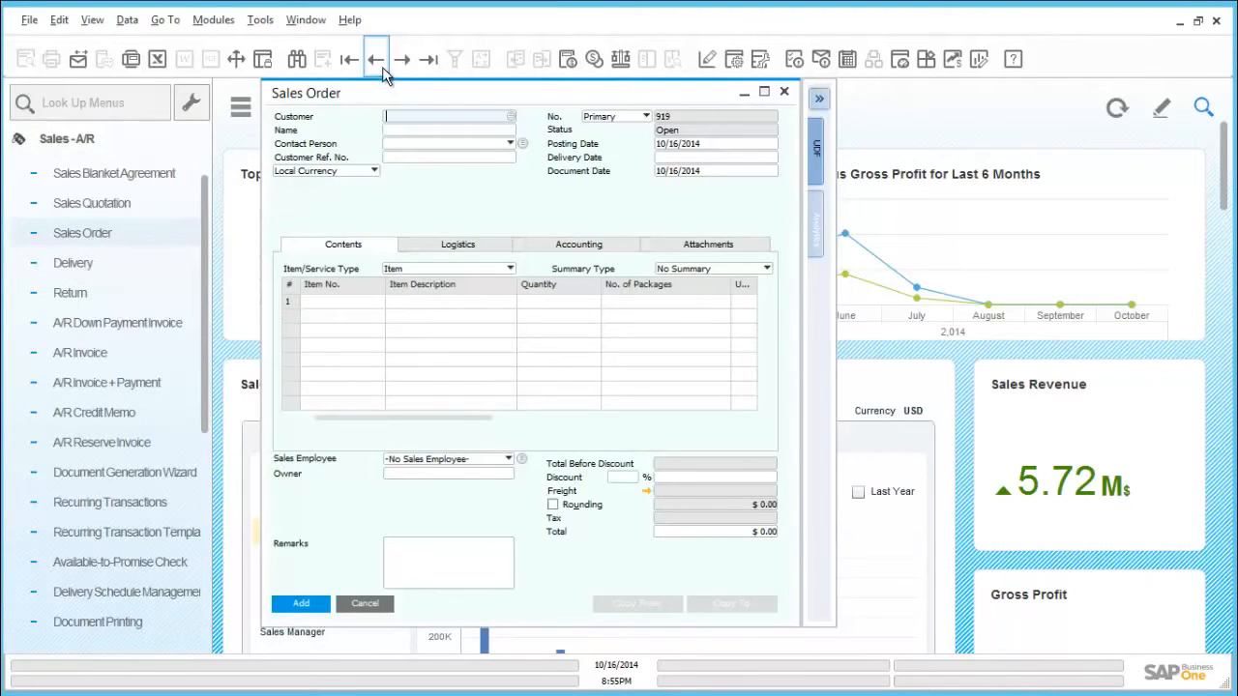
Step: Load sales order 918 for C20000 and scroll the grid to reach item P10001's link
left_click(377, 59)
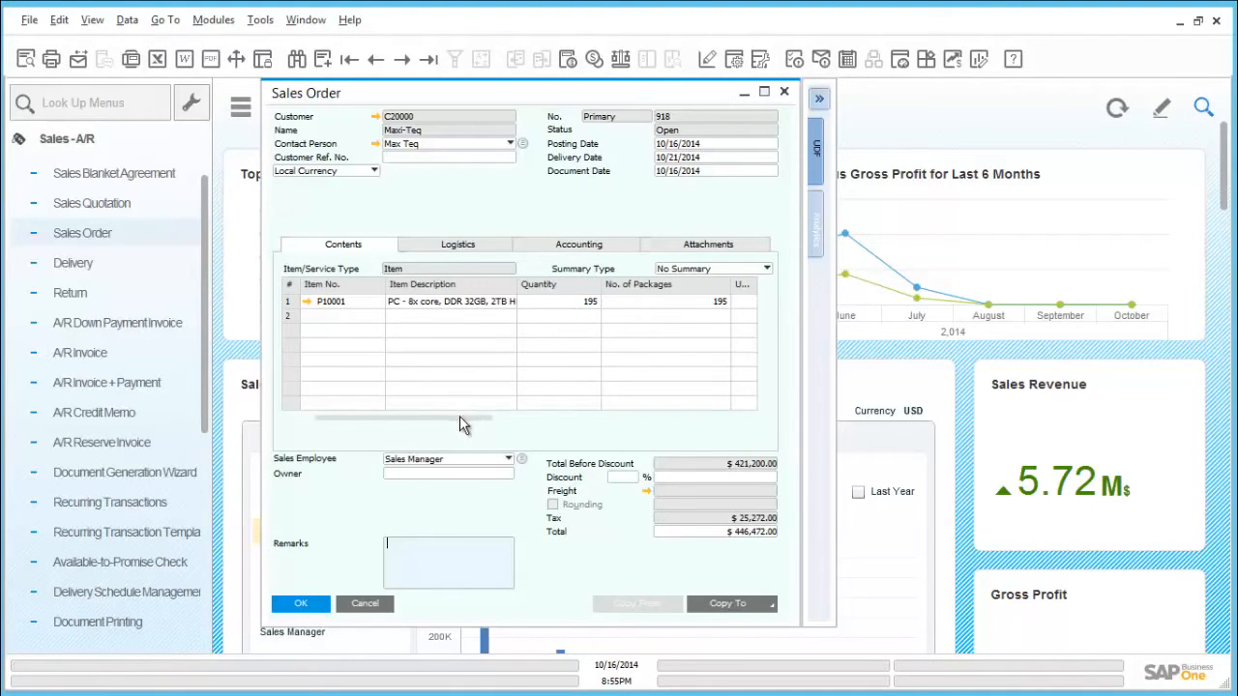
left_click_drag(464, 419, 565, 419)
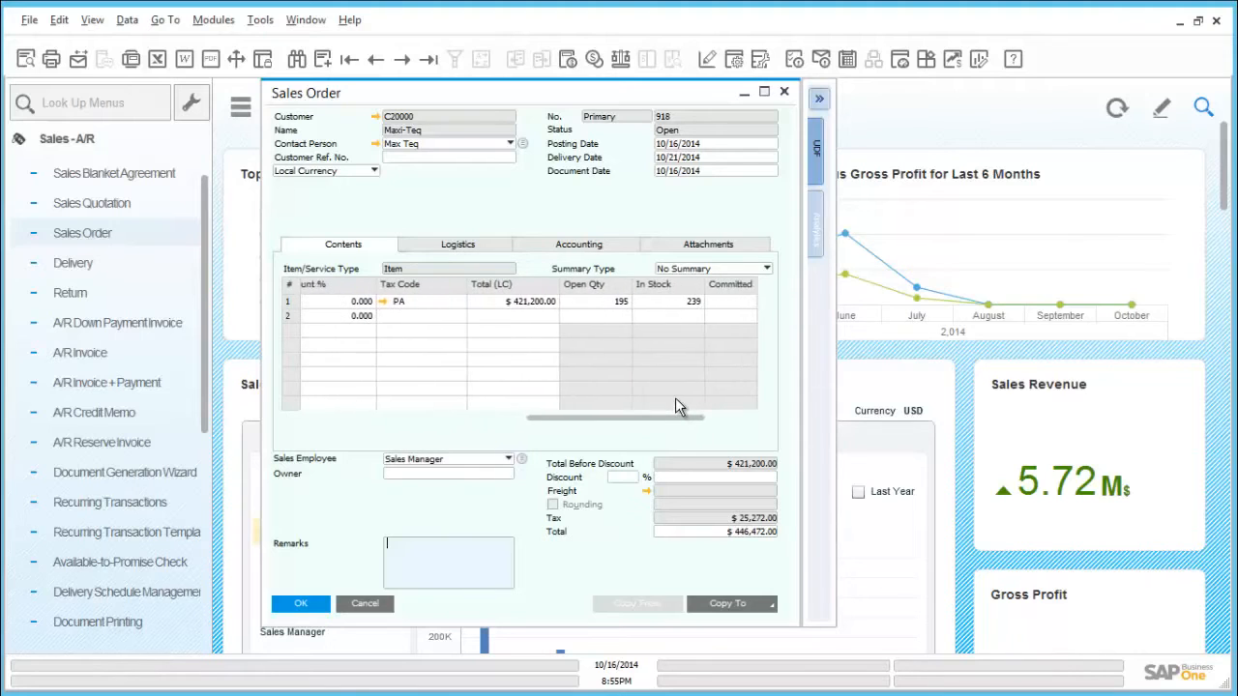
scroll("right", 3)
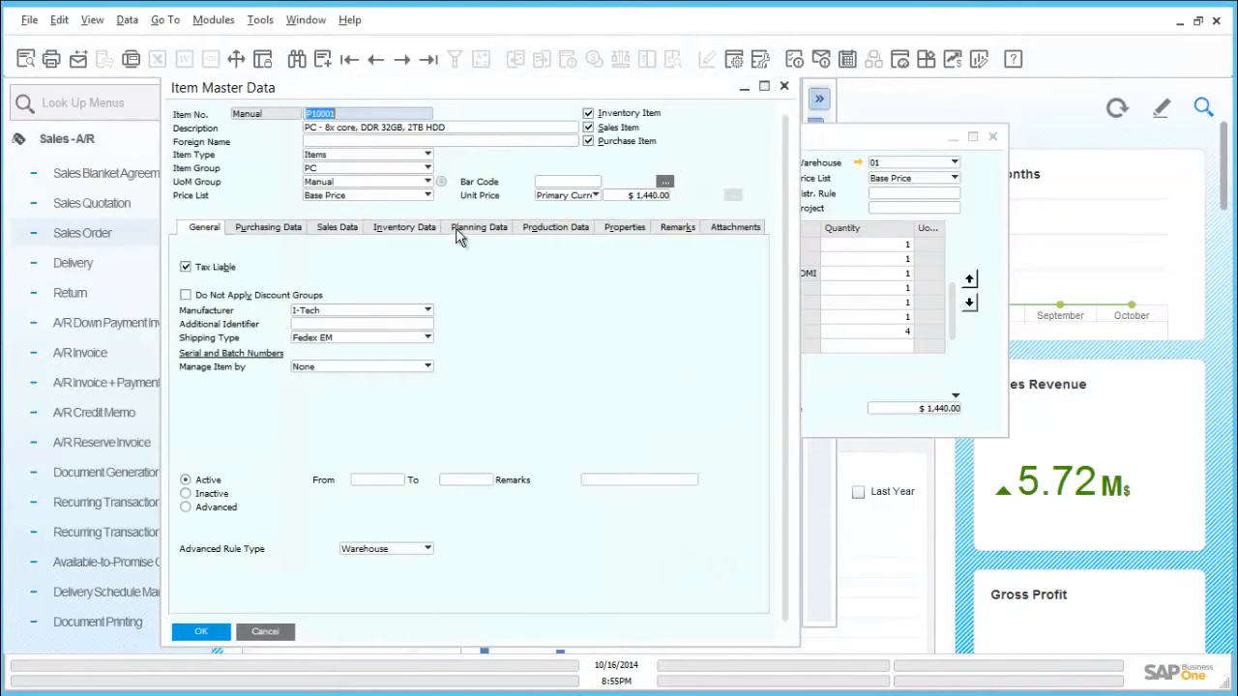
Step: View P10001's warehouse stock (11 short) and its MRP Make planning settings
left_click(404, 226)
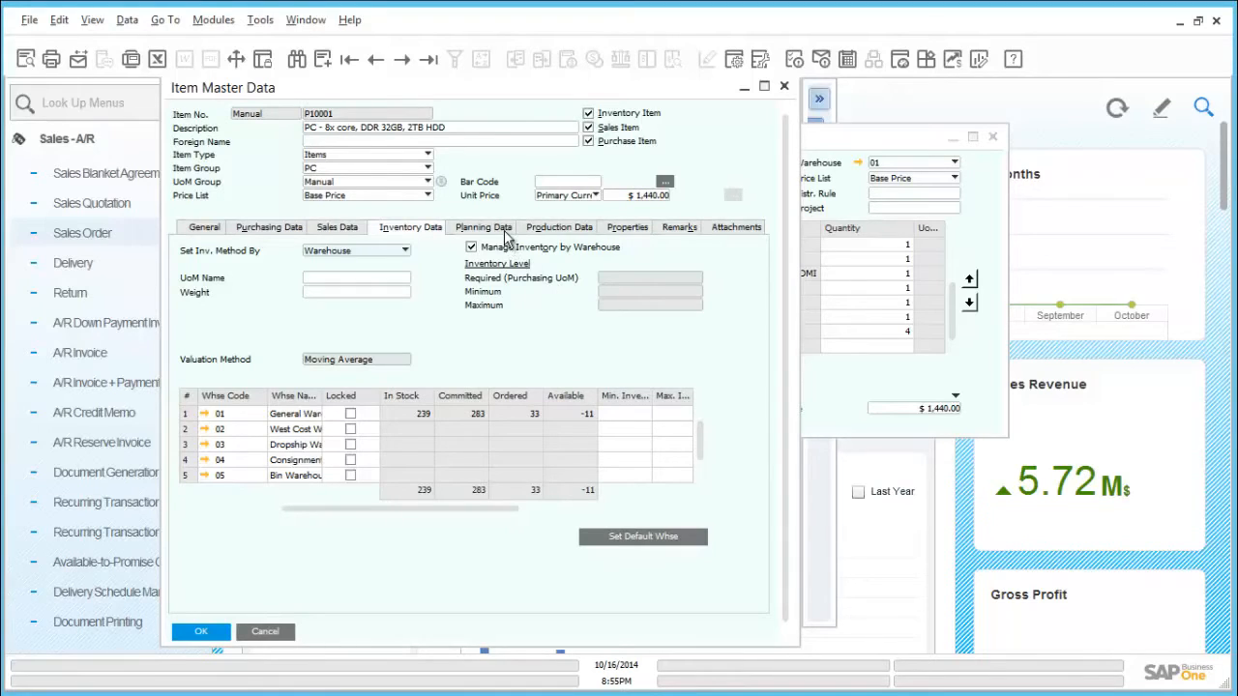
left_click(482, 226)
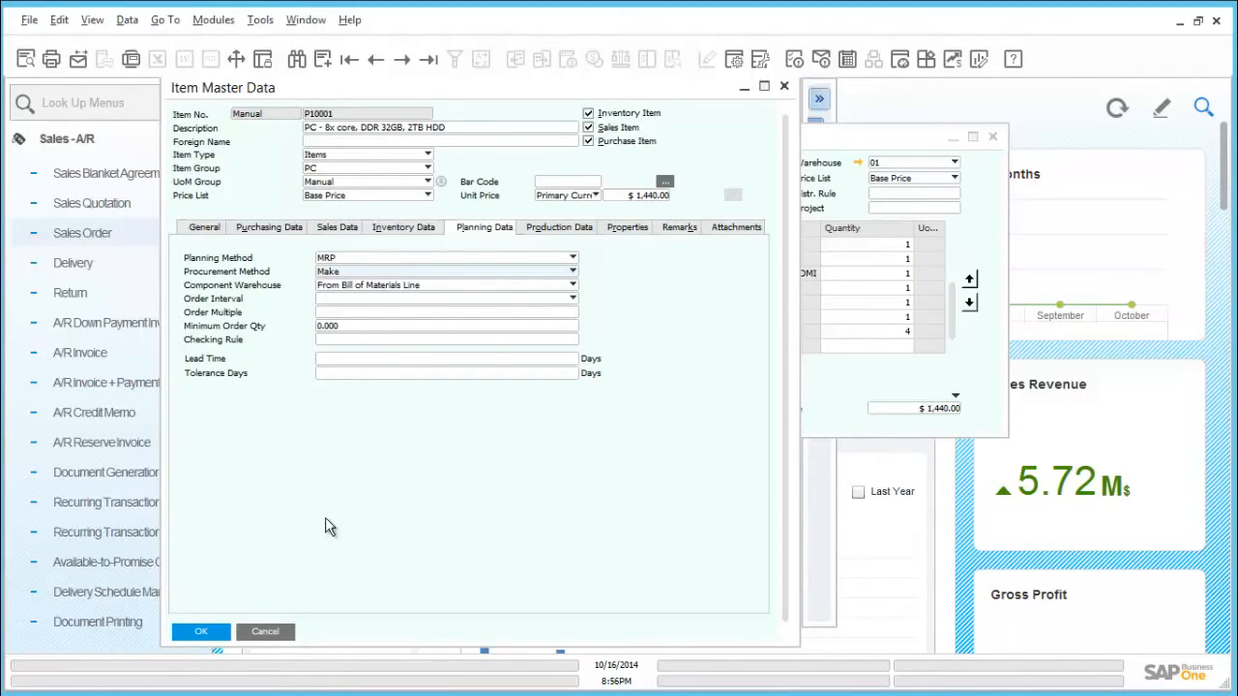
mouse_move(283, 636)
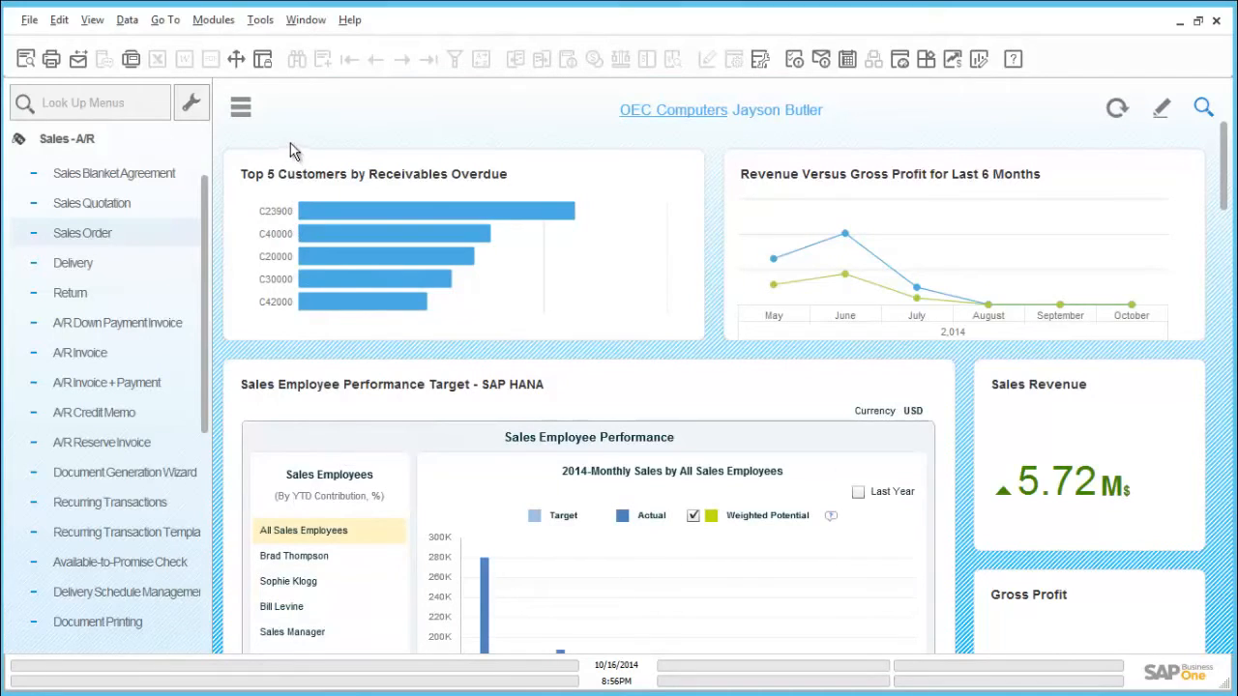
mouse_move(302, 130)
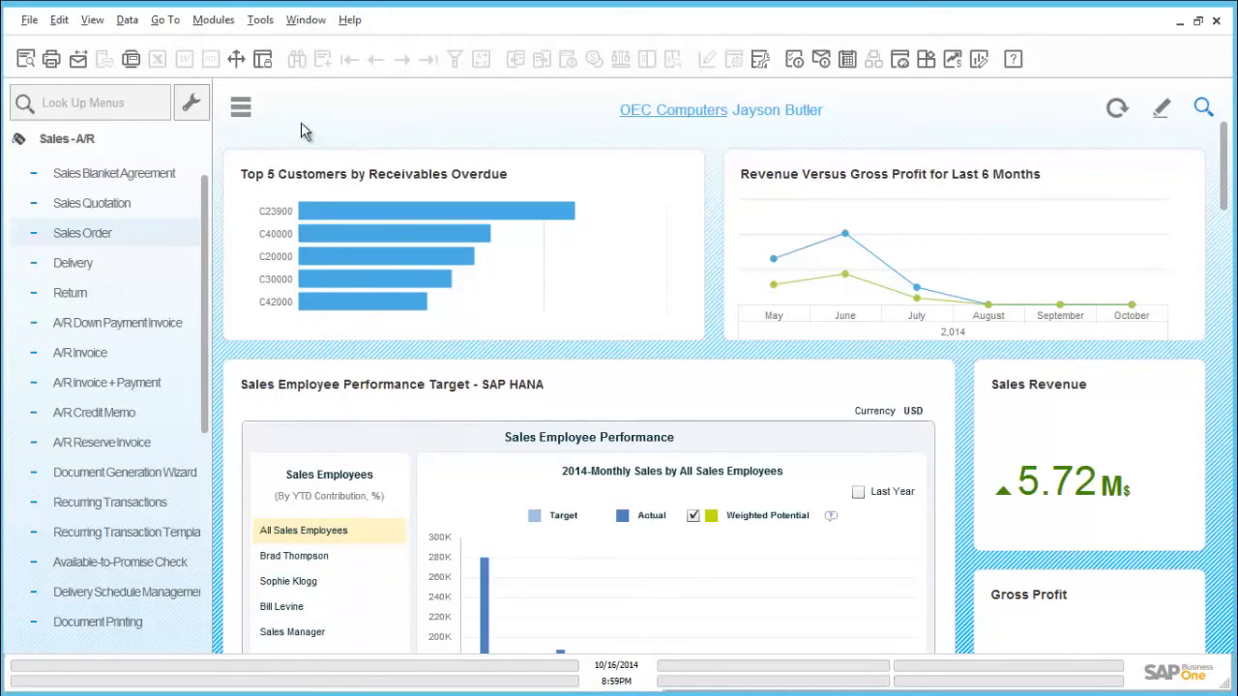
mouse_move(94, 145)
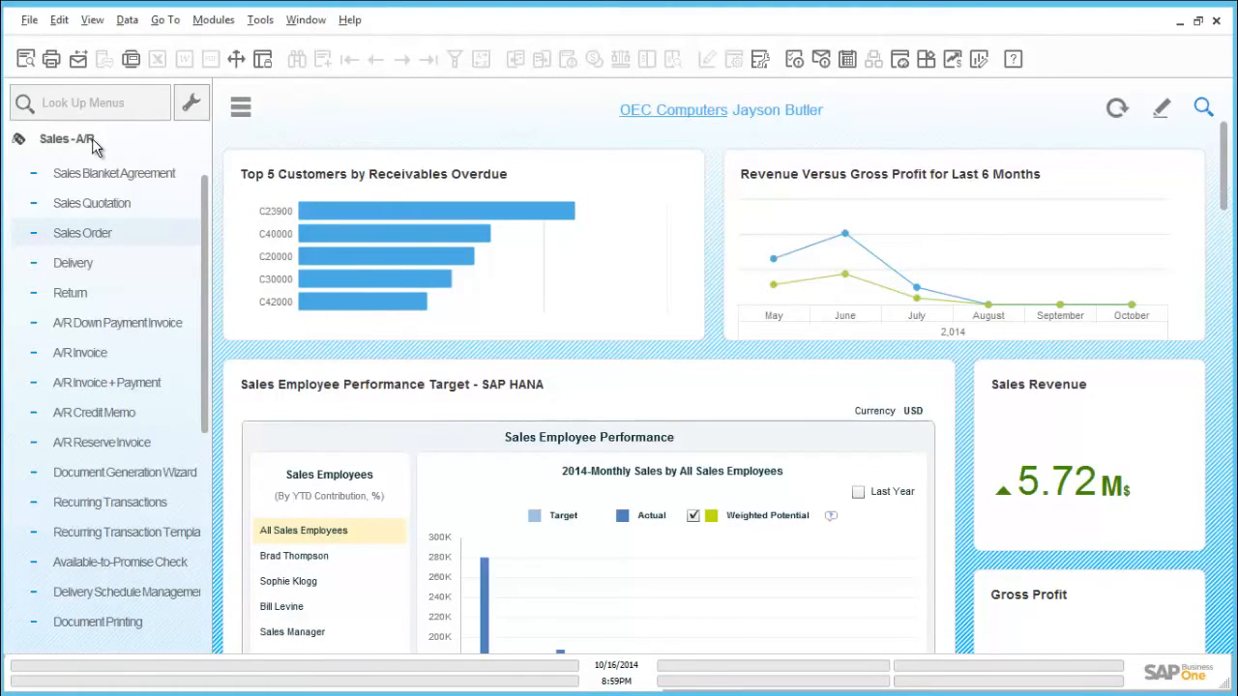
Step: Collapse Sales - A/R in the menu to reach the Production module
left_click(66, 139)
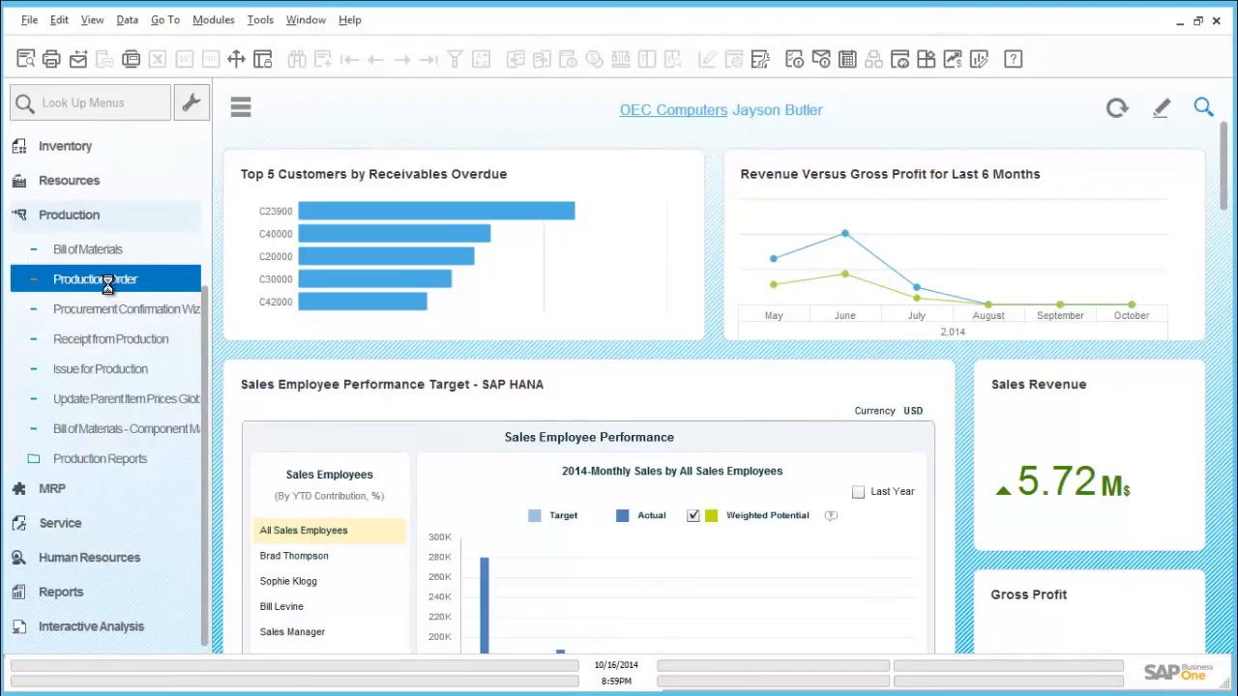
Step: Fill a P10001 production order due 10/21/2014 for sales order 918, then close it
left_click(95, 279)
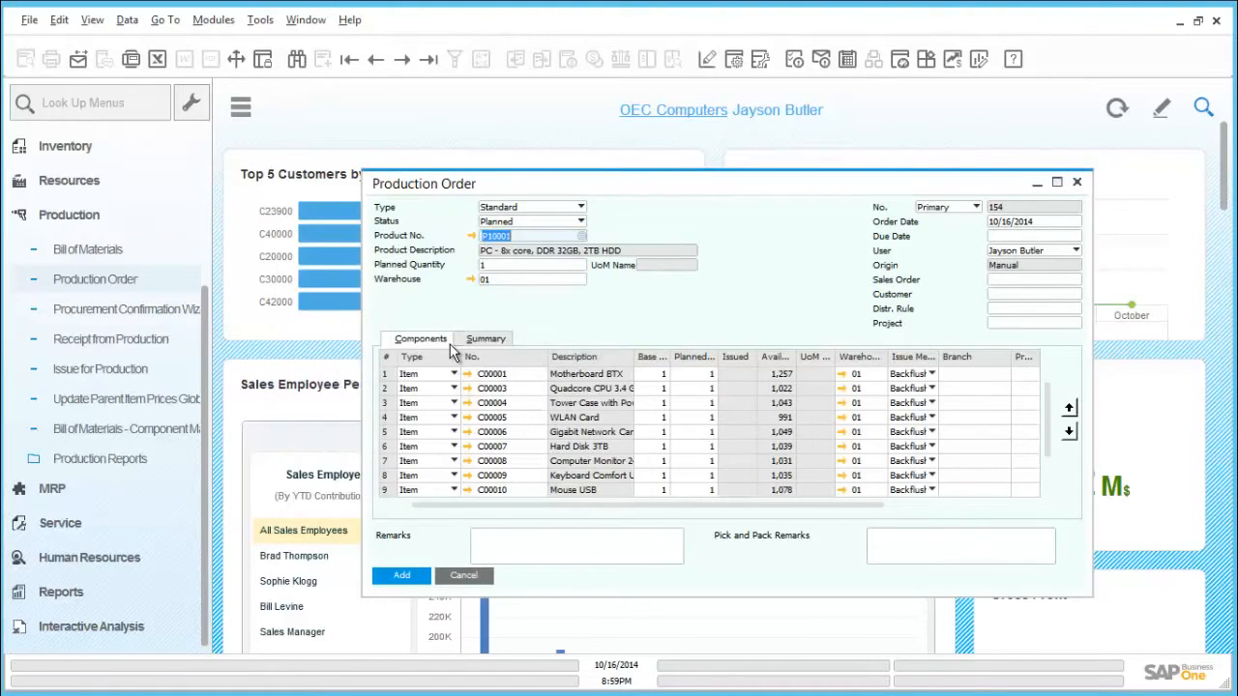
mouse_move(1006, 236)
type("2")
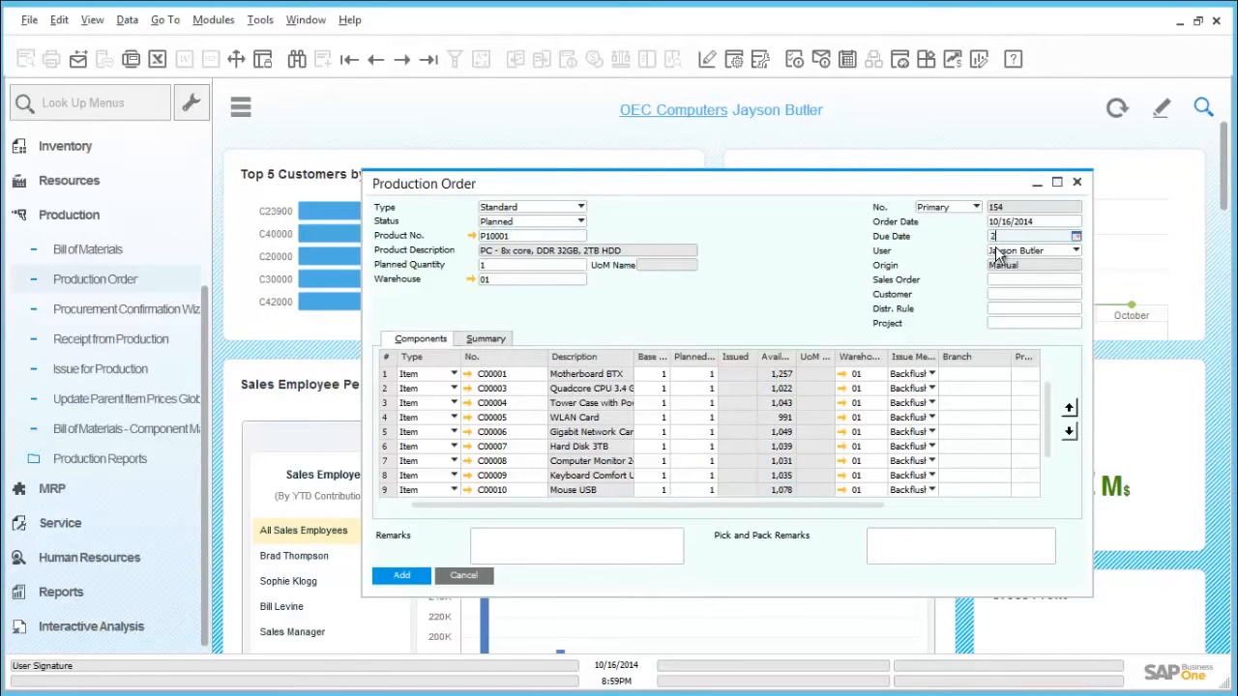
type("10/21/2014")
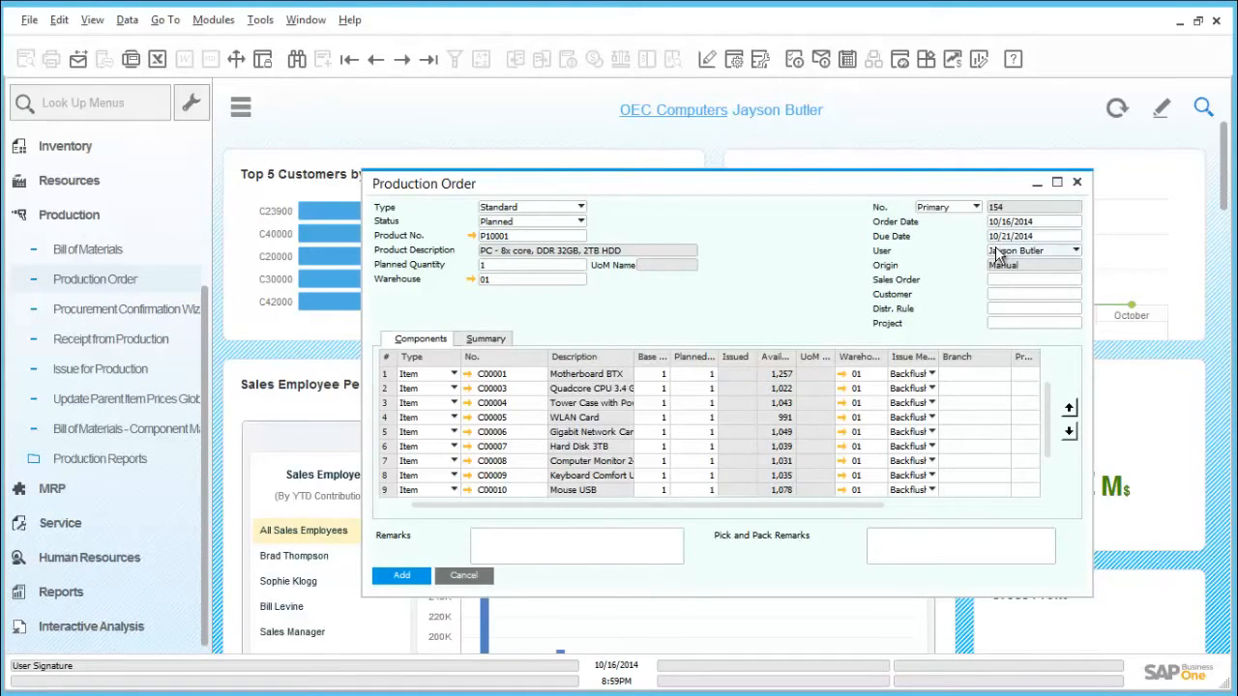
type("918")
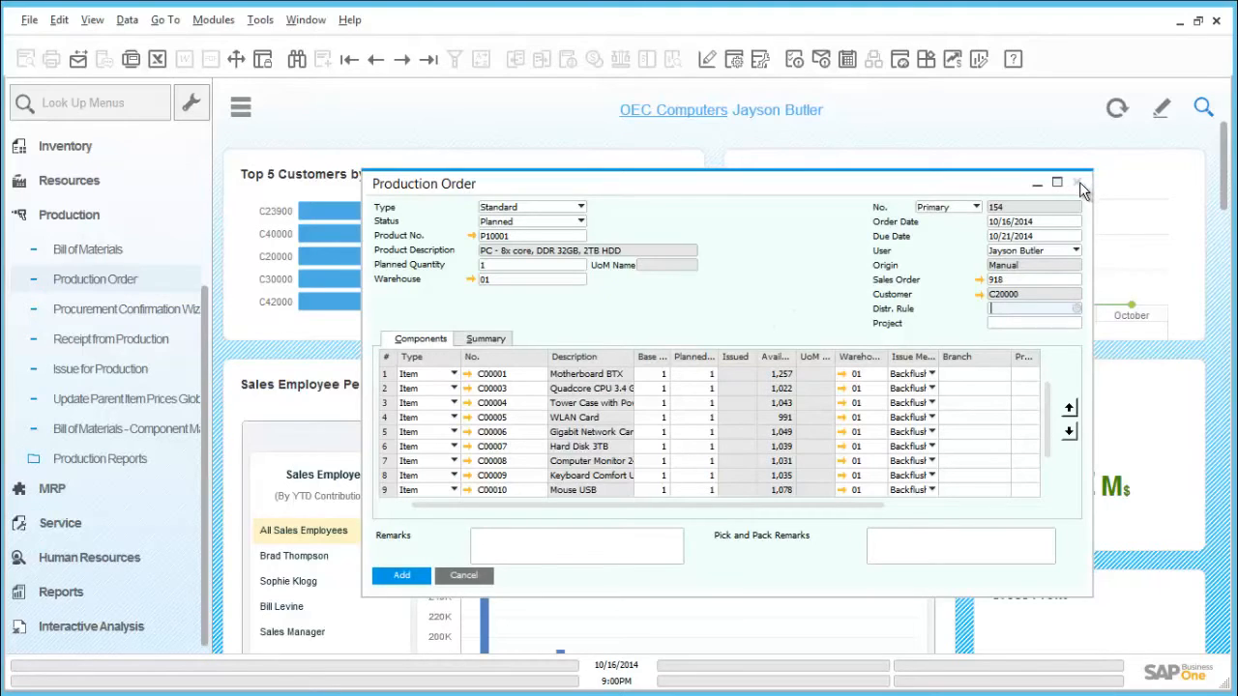
left_click(1078, 182)
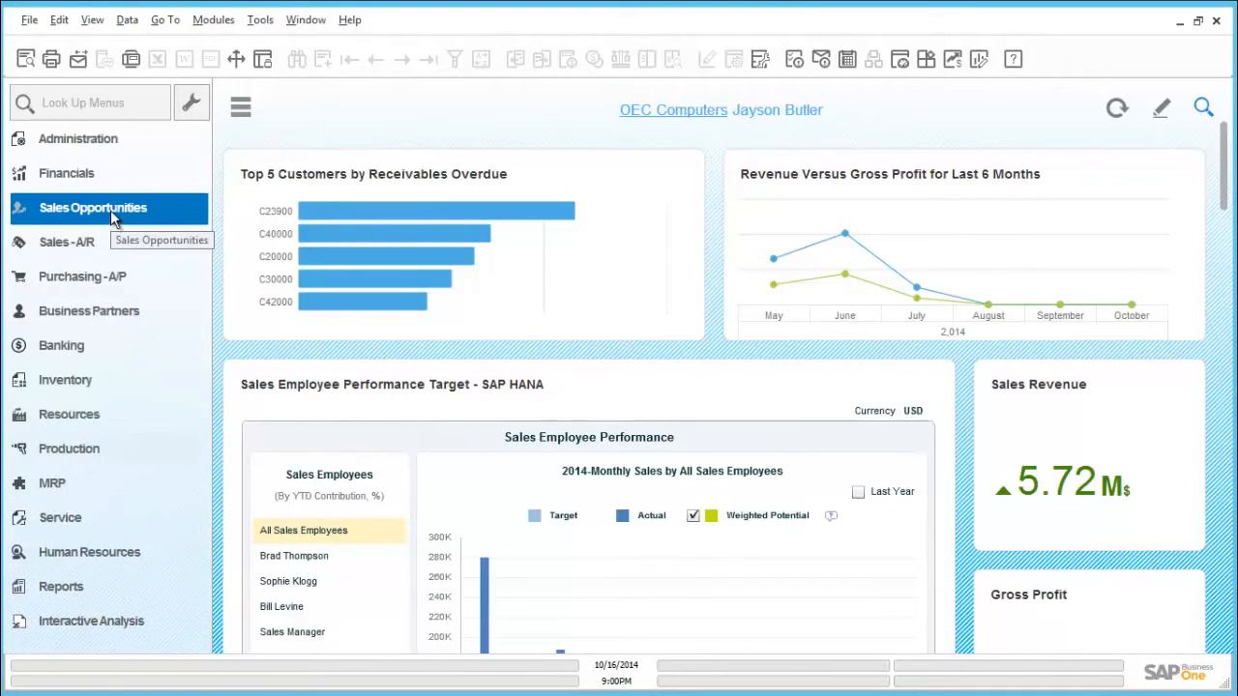
mouse_move(65, 493)
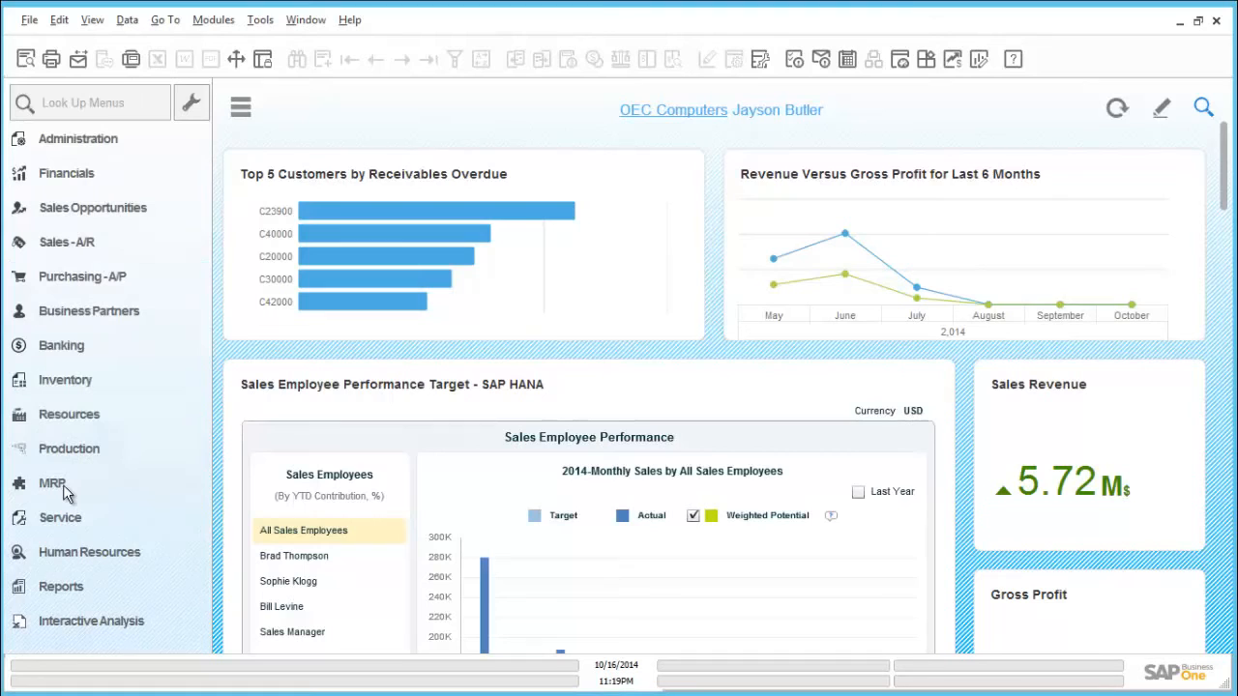
Step: Expand the MRP menu and launch the MRP Wizard
left_click(52, 483)
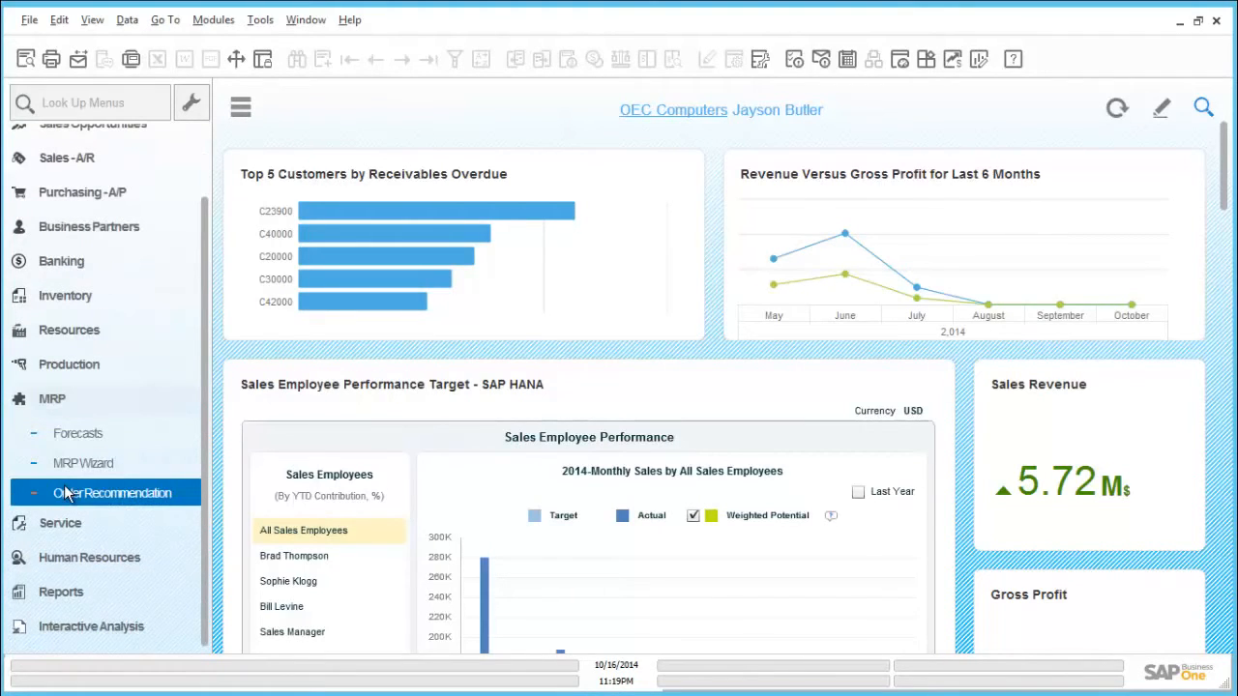
mouse_move(83, 463)
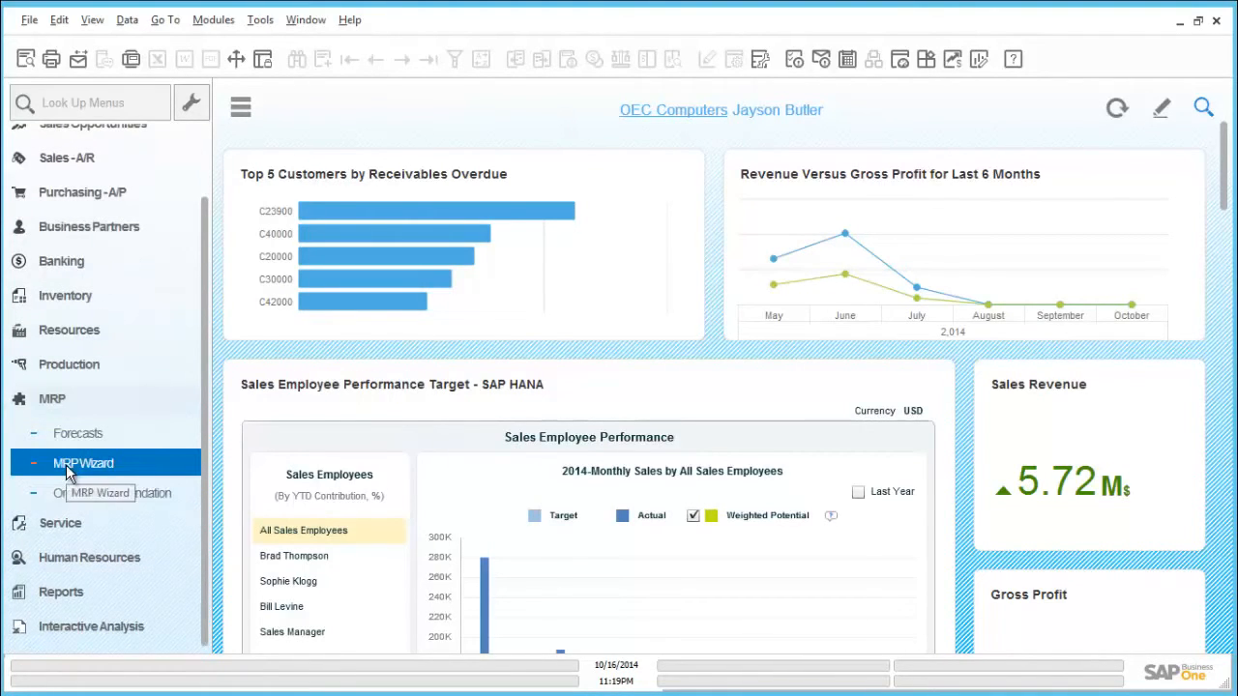
left_click(83, 463)
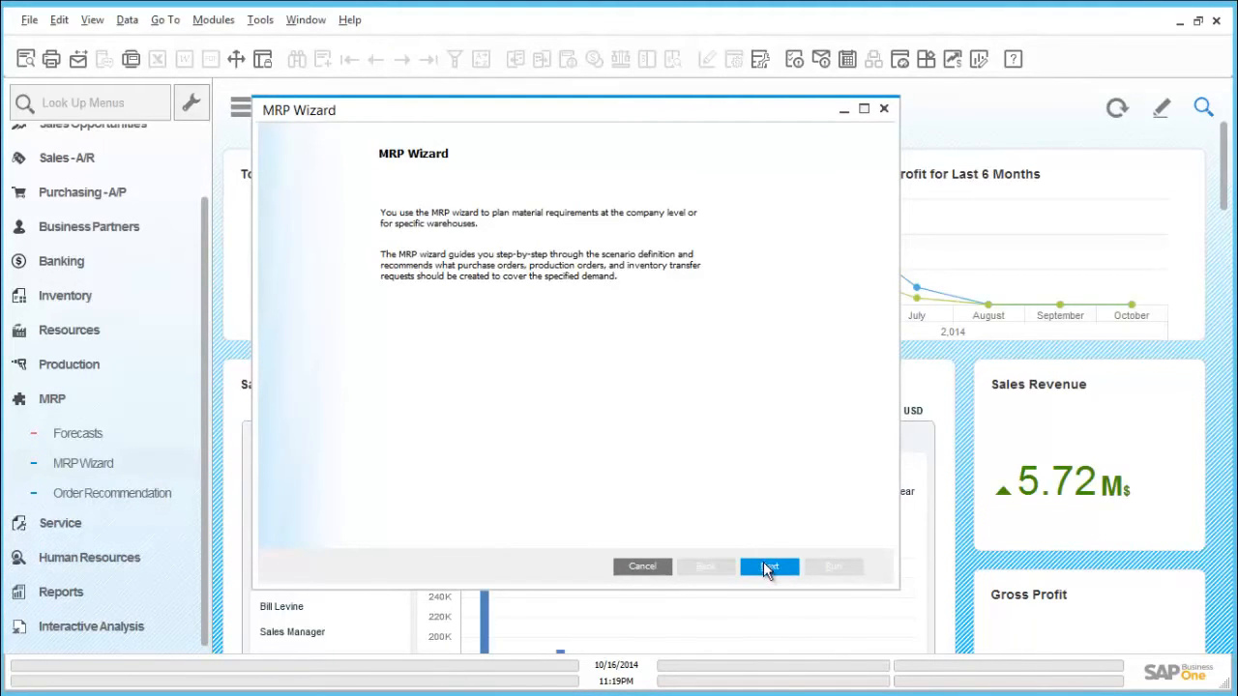
Step: Step through the AW 2014 scenario's horizon, item P10001 and inventory sources
left_click(770, 566)
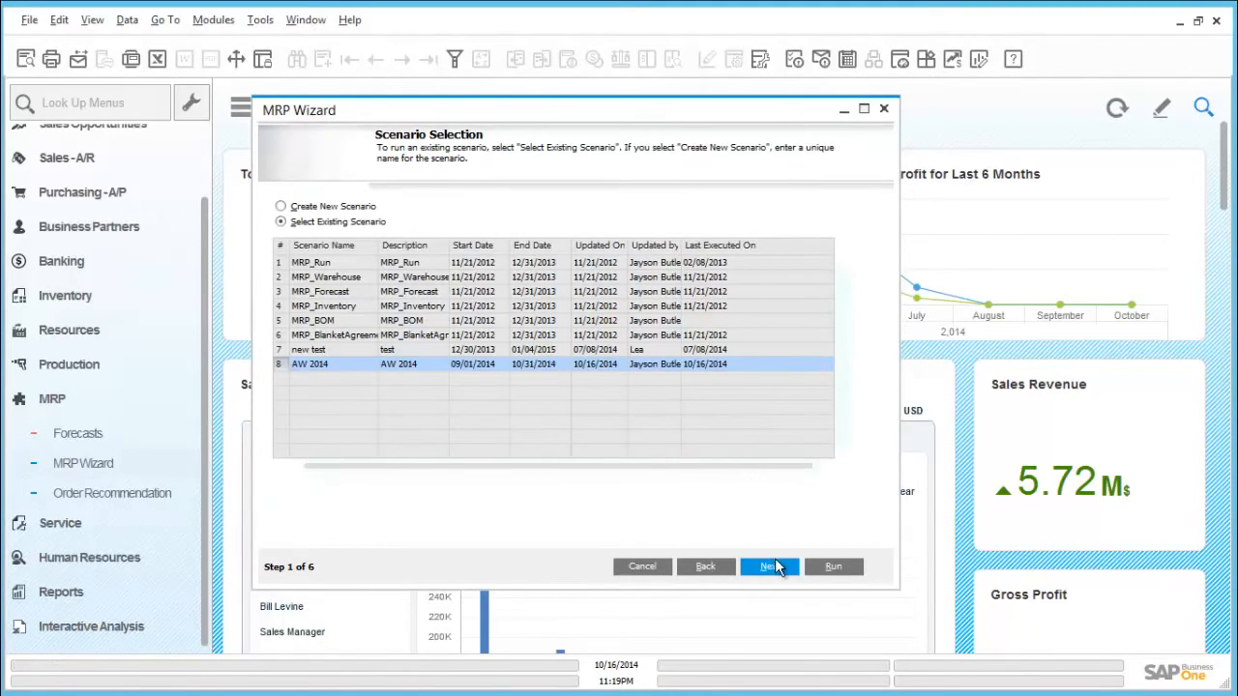
left_click(769, 566)
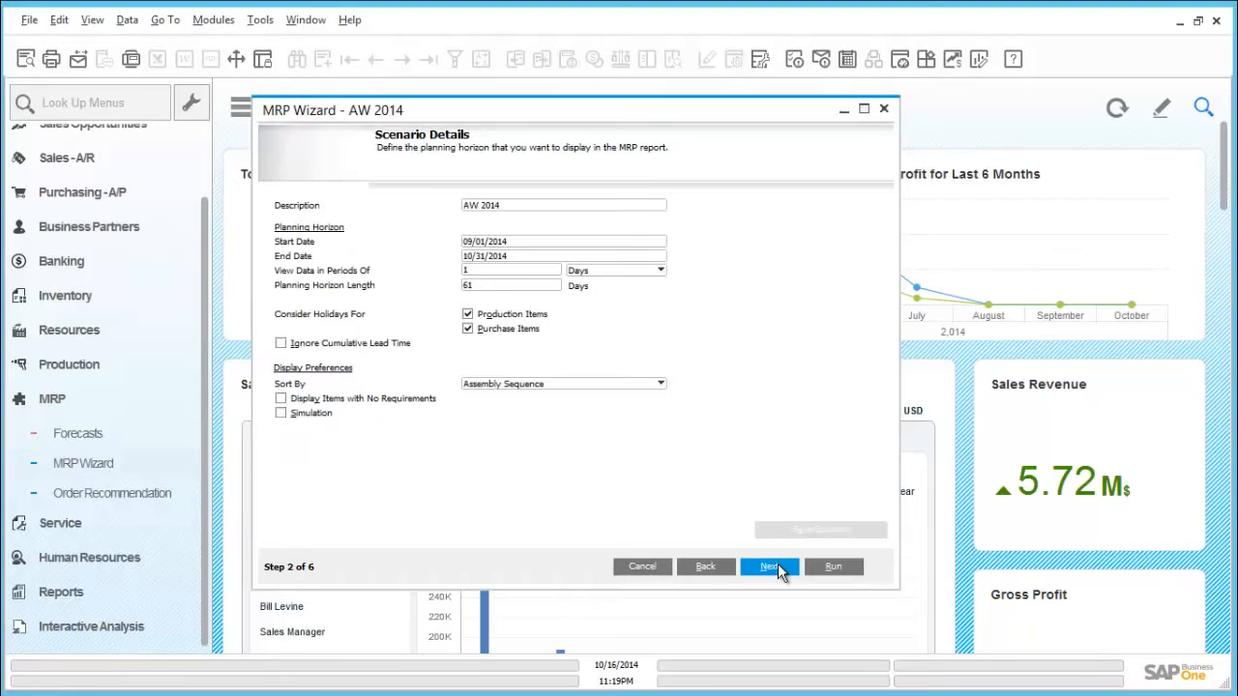
left_click(768, 567)
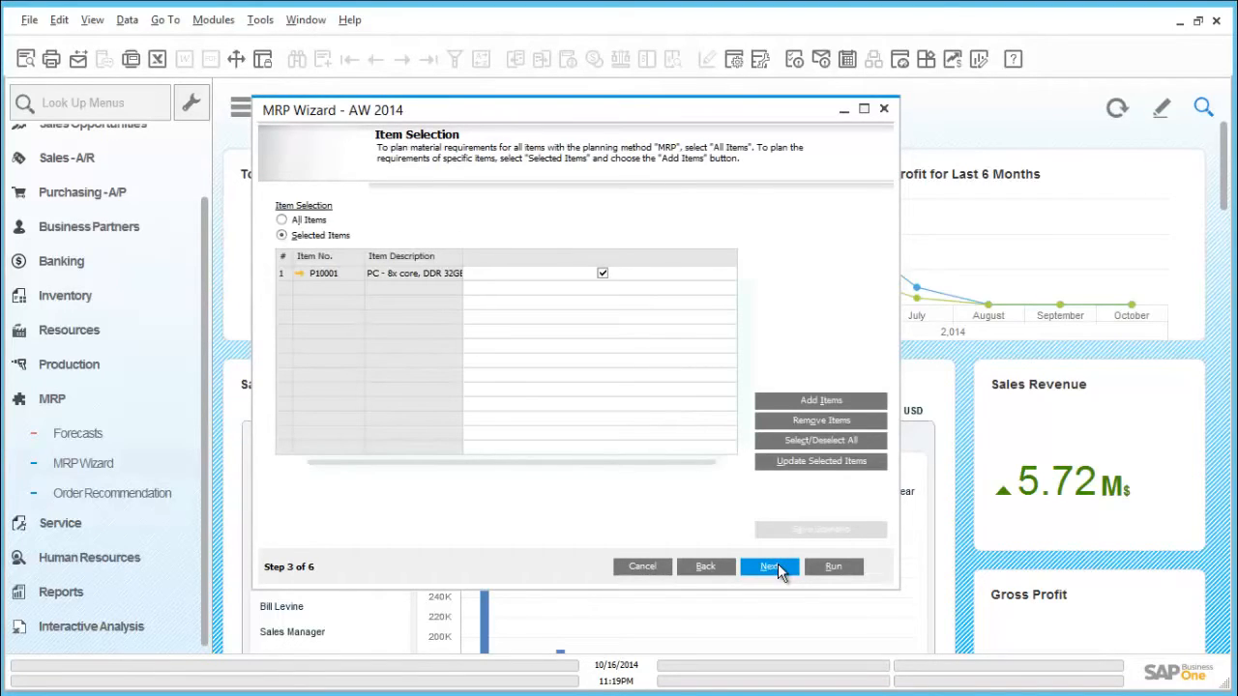
left_click(769, 567)
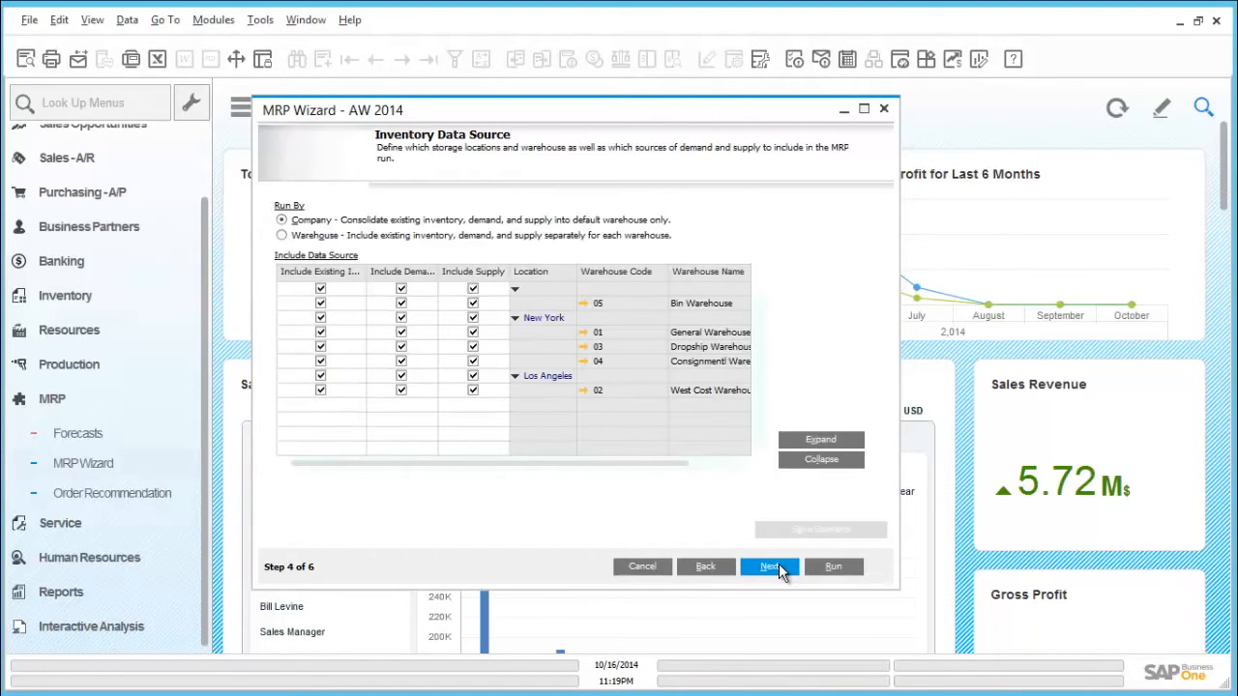
left_click(769, 567)
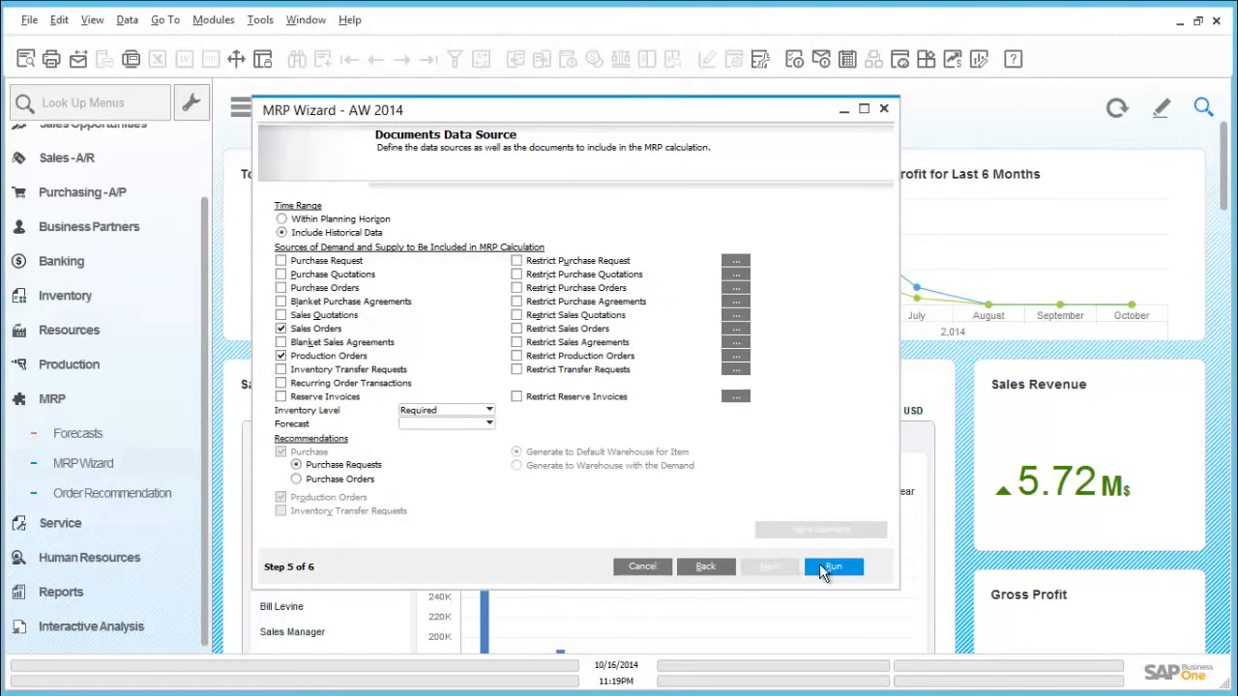
Step: Run MRP, save the recommendations and finish the wizard
left_click(834, 567)
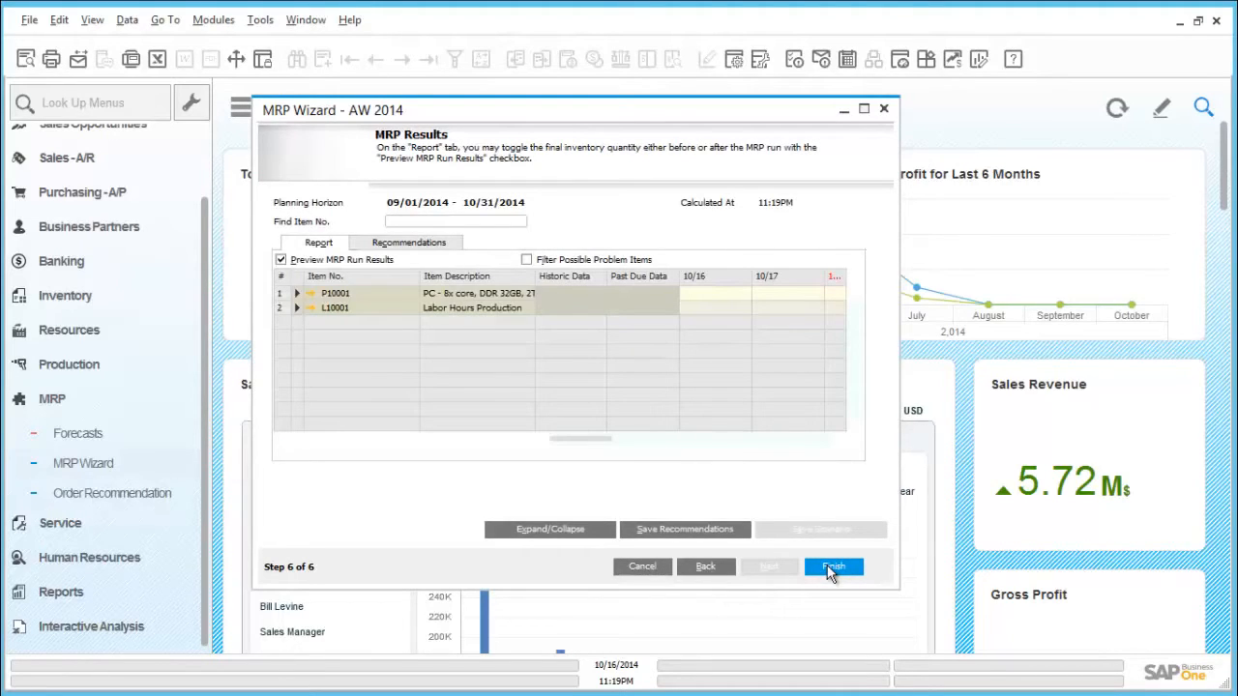
mouse_move(754, 559)
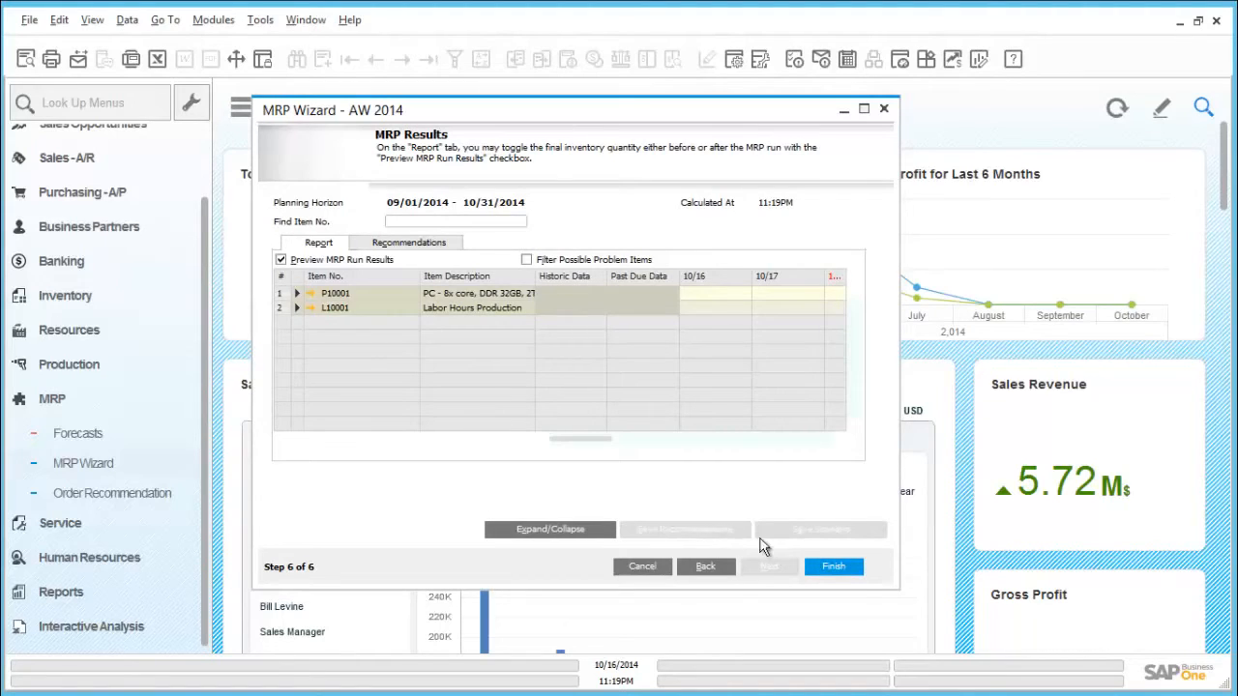
left_click(833, 565)
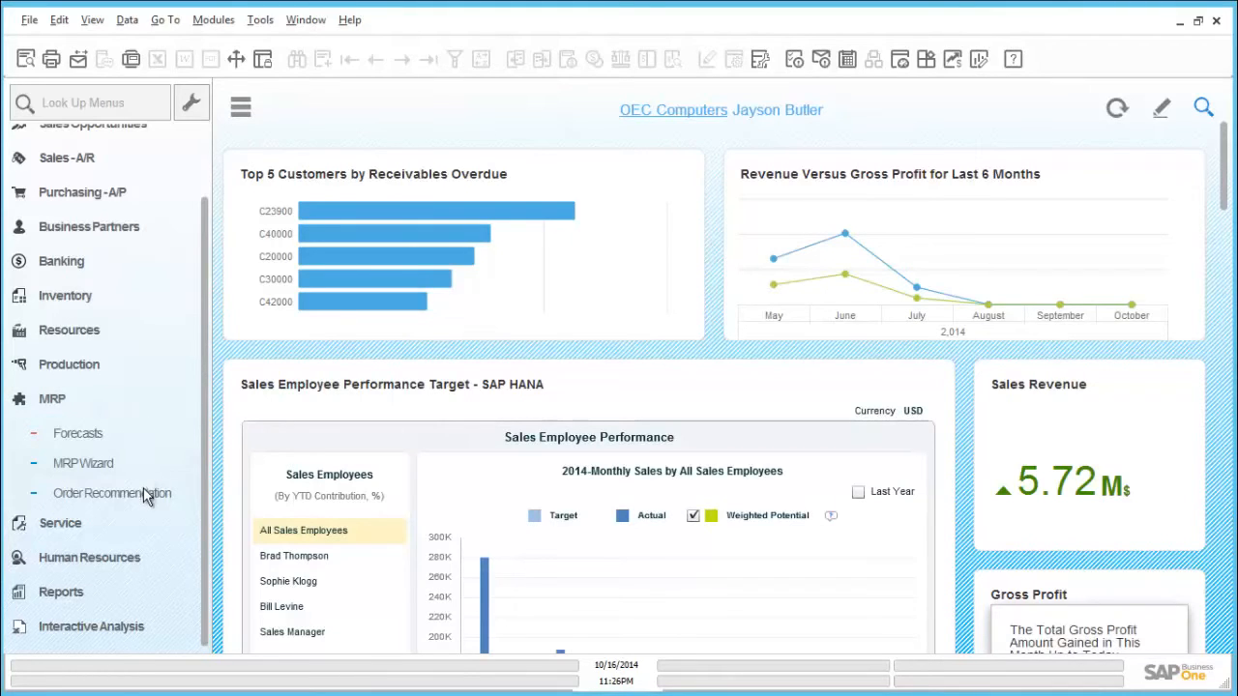
Step: List Order Recommendations for scenario AW 2014
left_click(112, 493)
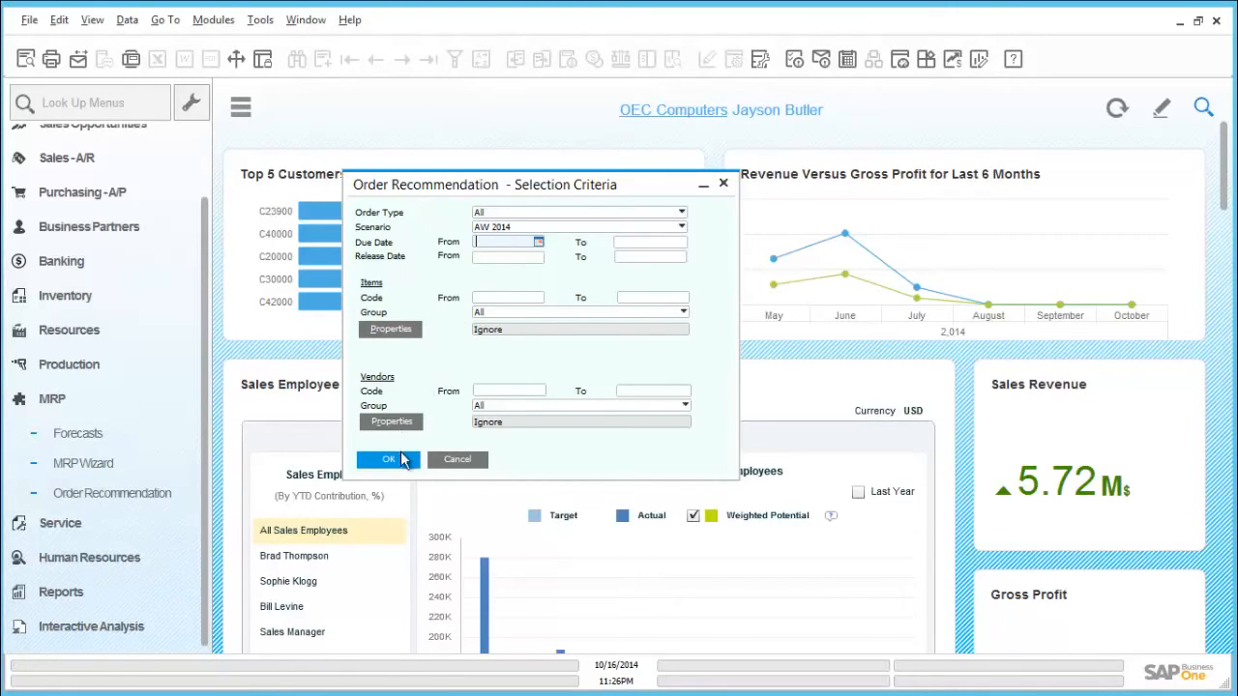
left_click(388, 459)
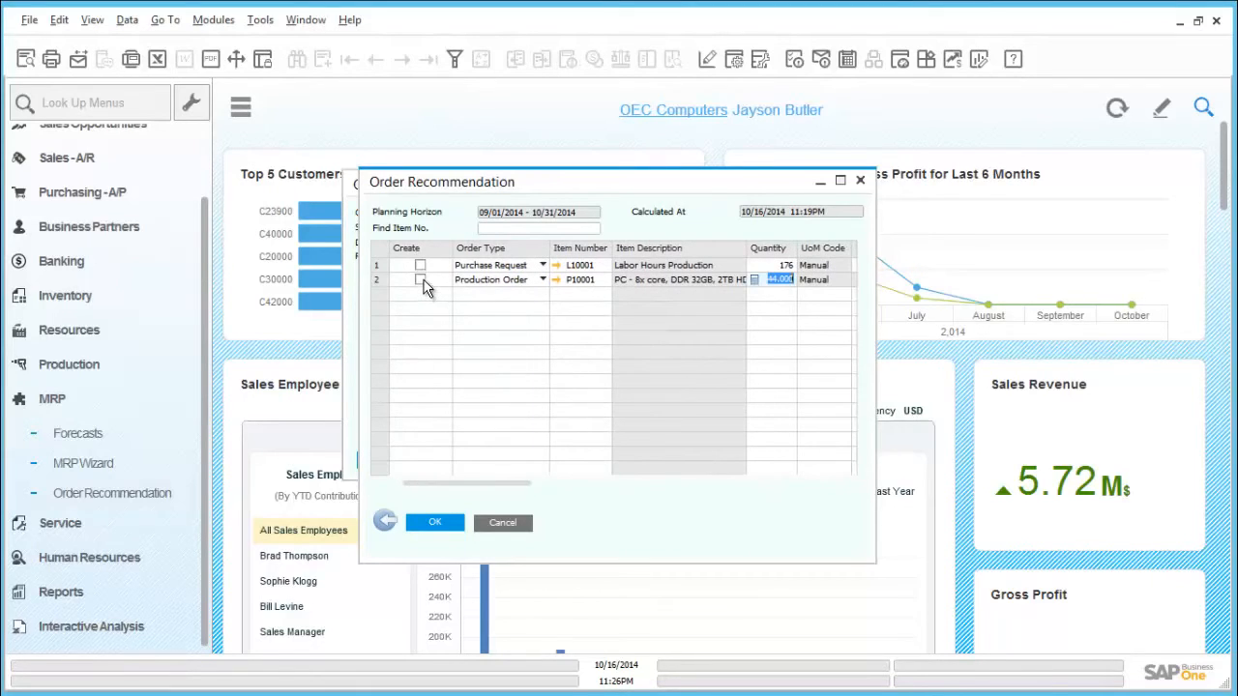
Step: Mark the 44-unit P10001 production order recommendation and update to create it
left_click(420, 280)
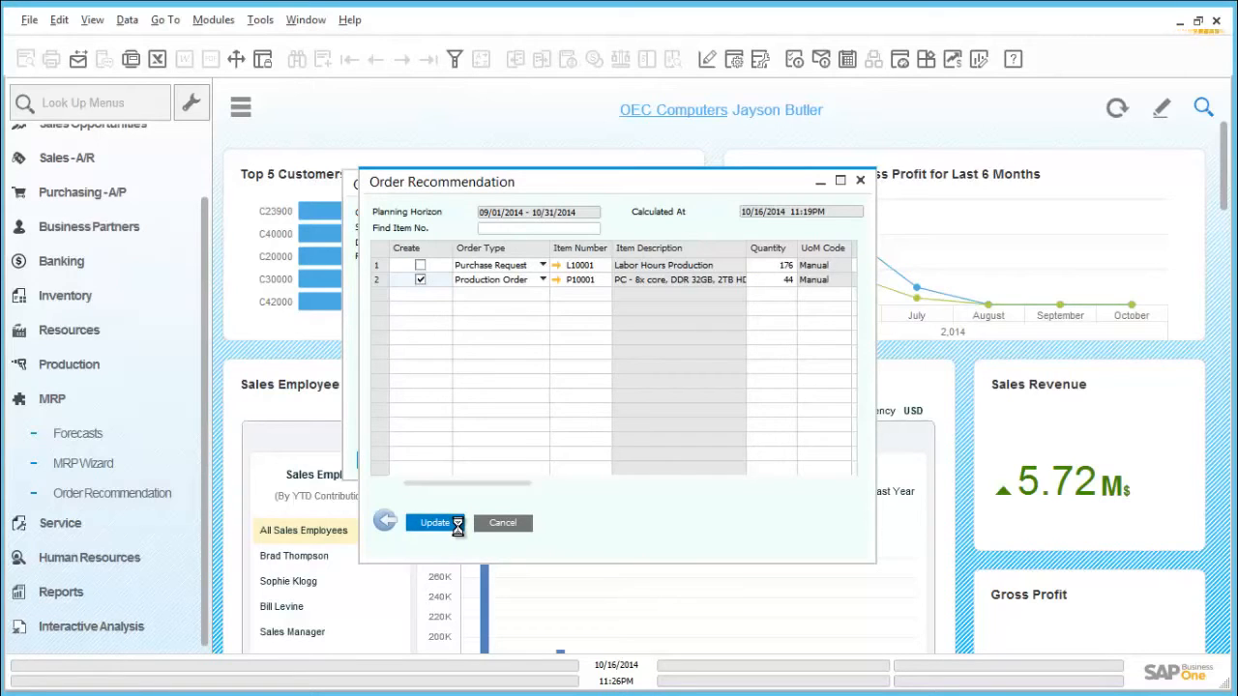
left_click(434, 522)
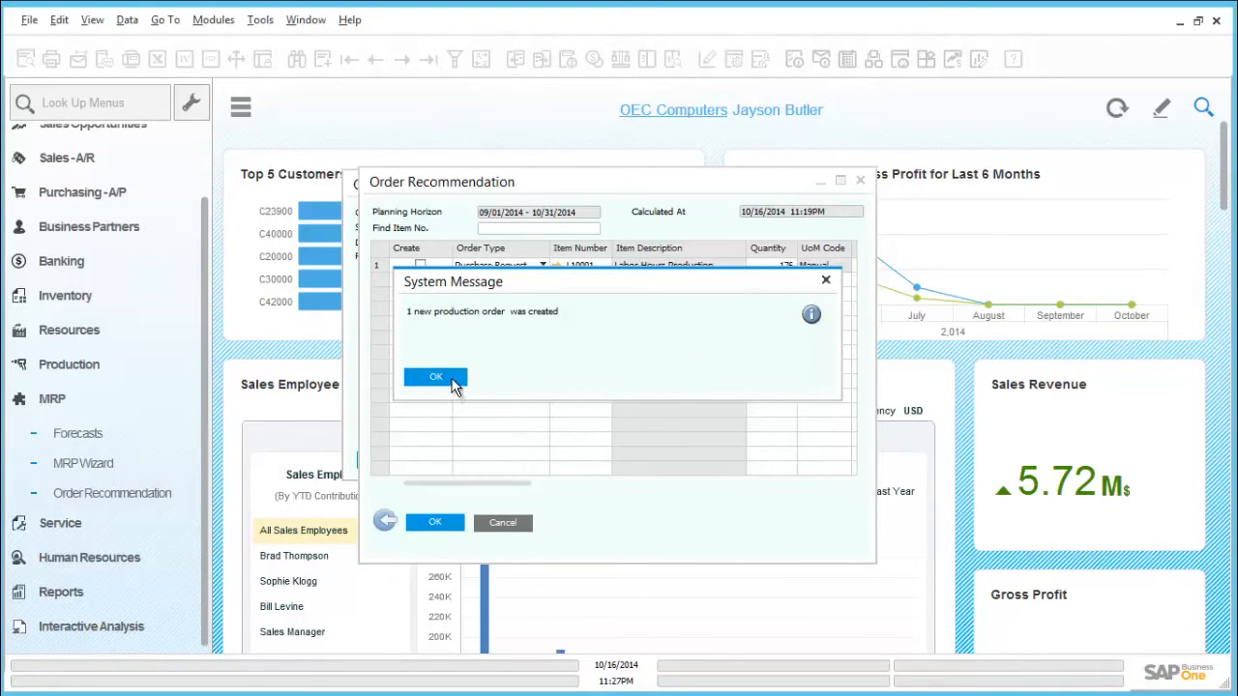
Step: Acknowledge the creation message and cancel the Selection Criteria window
left_click(435, 377)
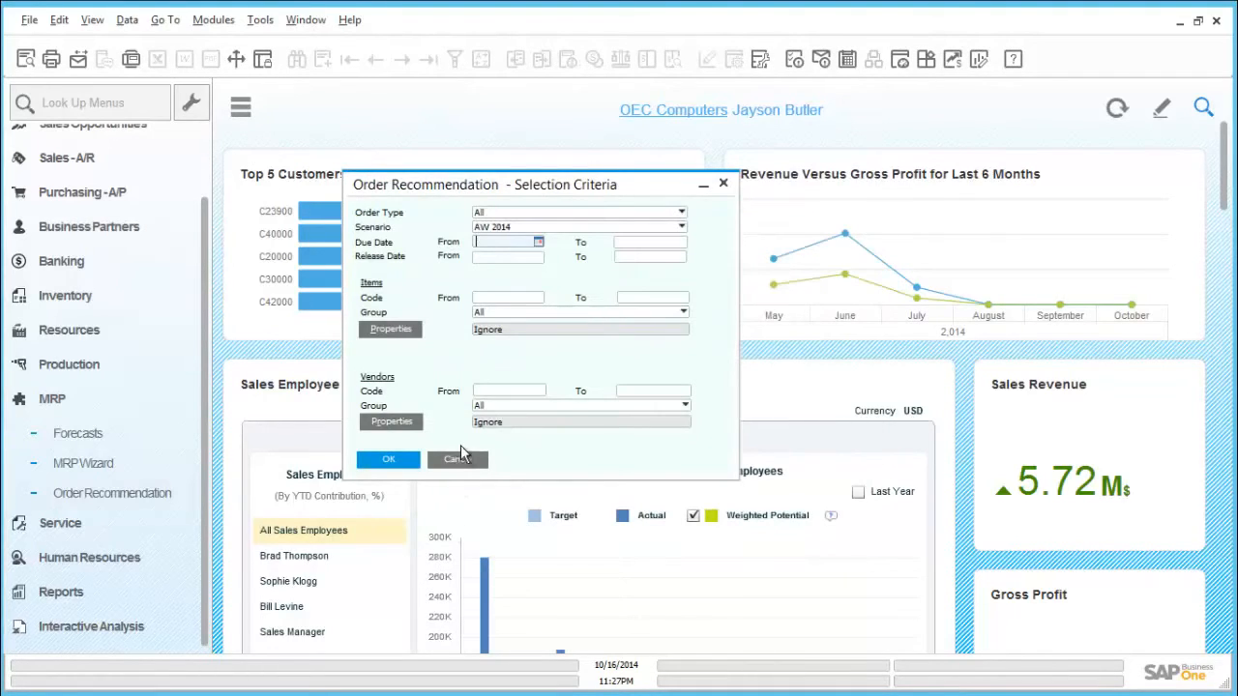
left_click(457, 459)
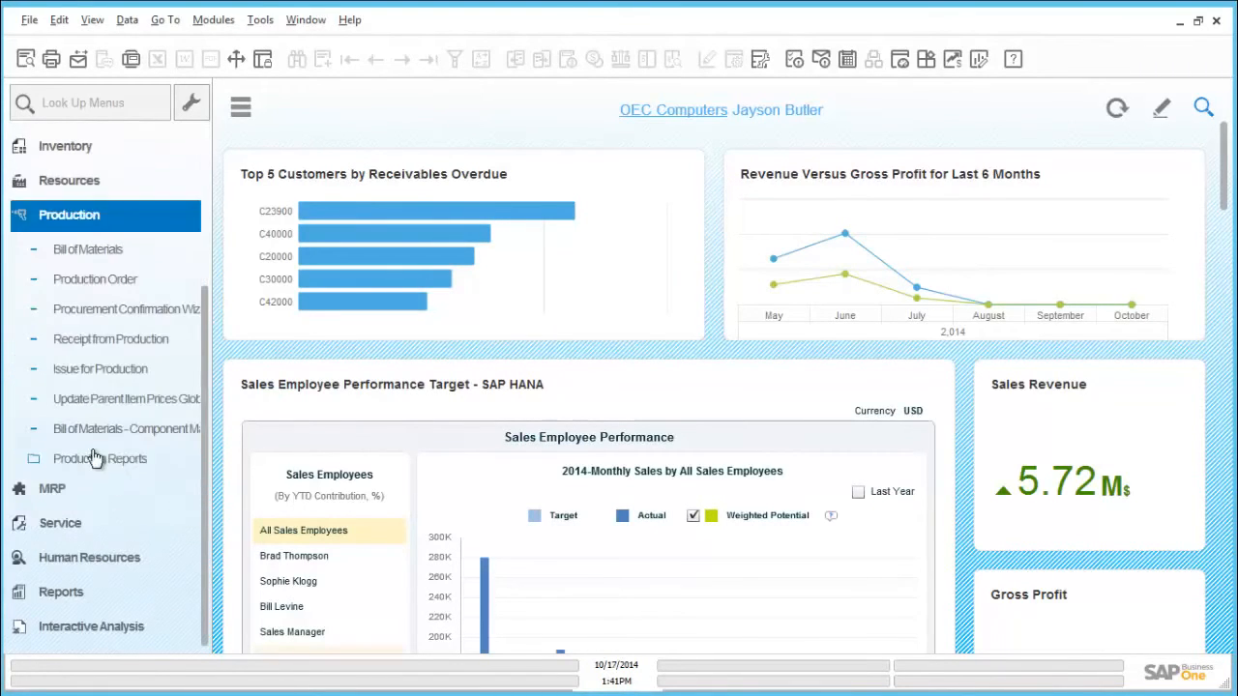
Step: Find production order 156 for PC 5000 and scroll its component and labour lines
left_click(95, 279)
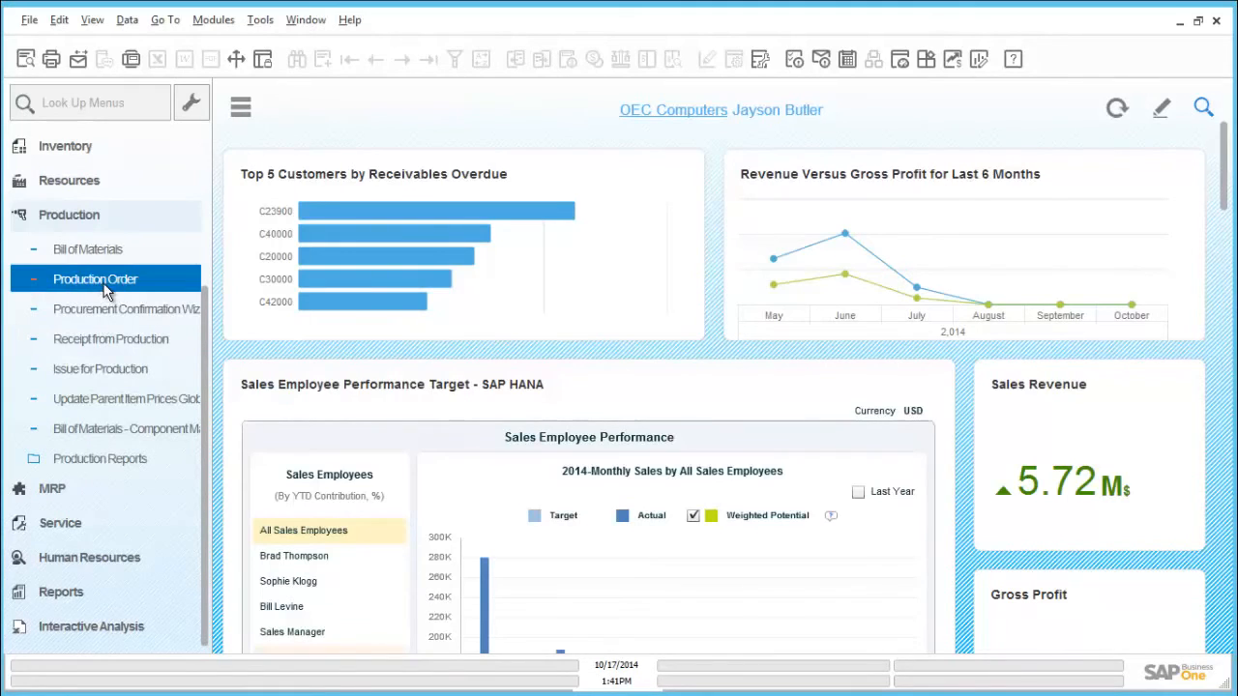
left_click(95, 278)
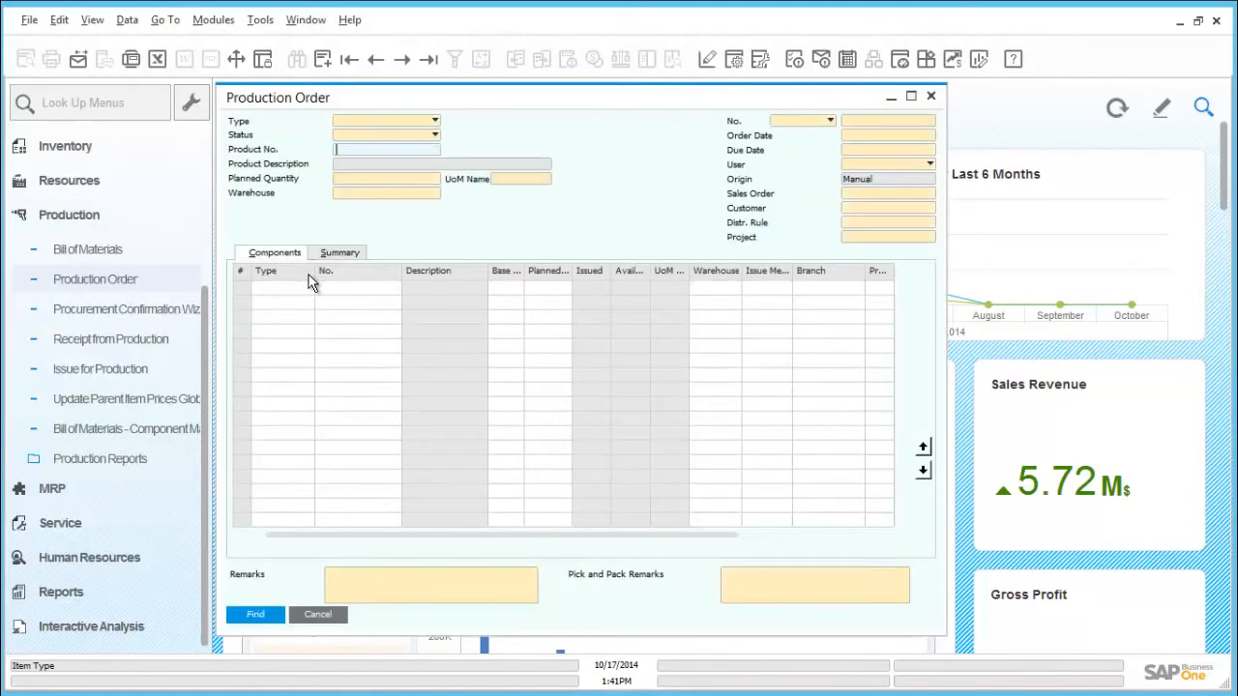
left_click(883, 119)
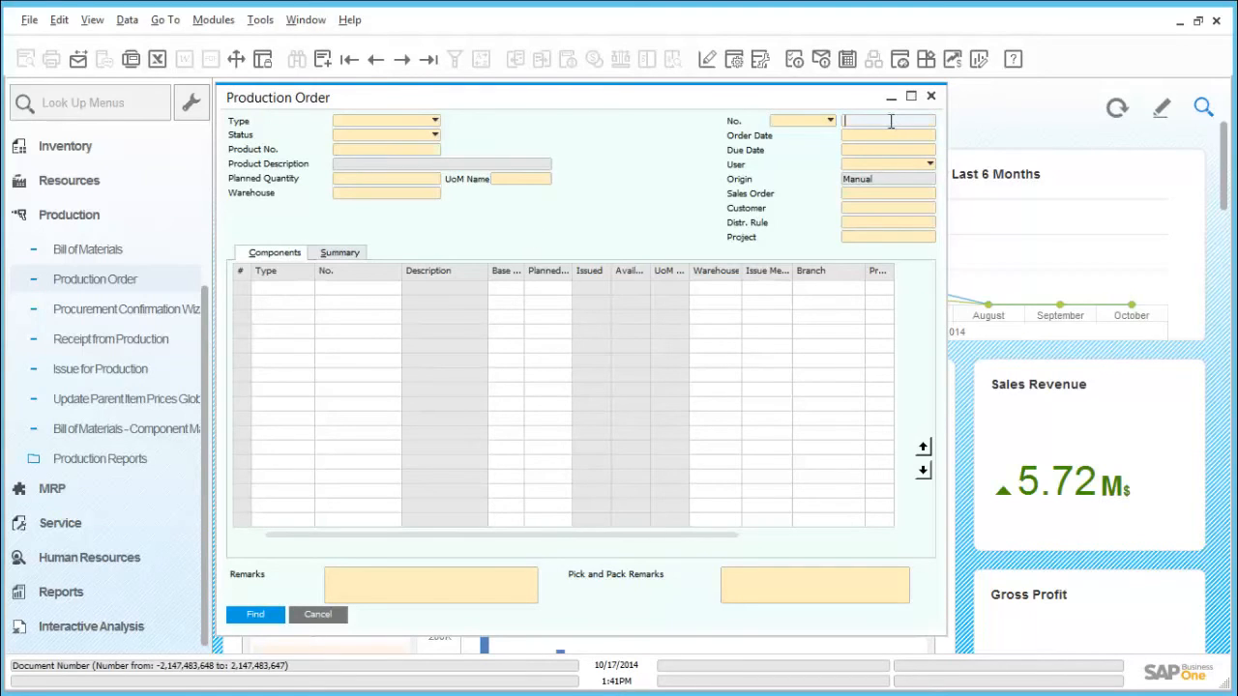
type("156")
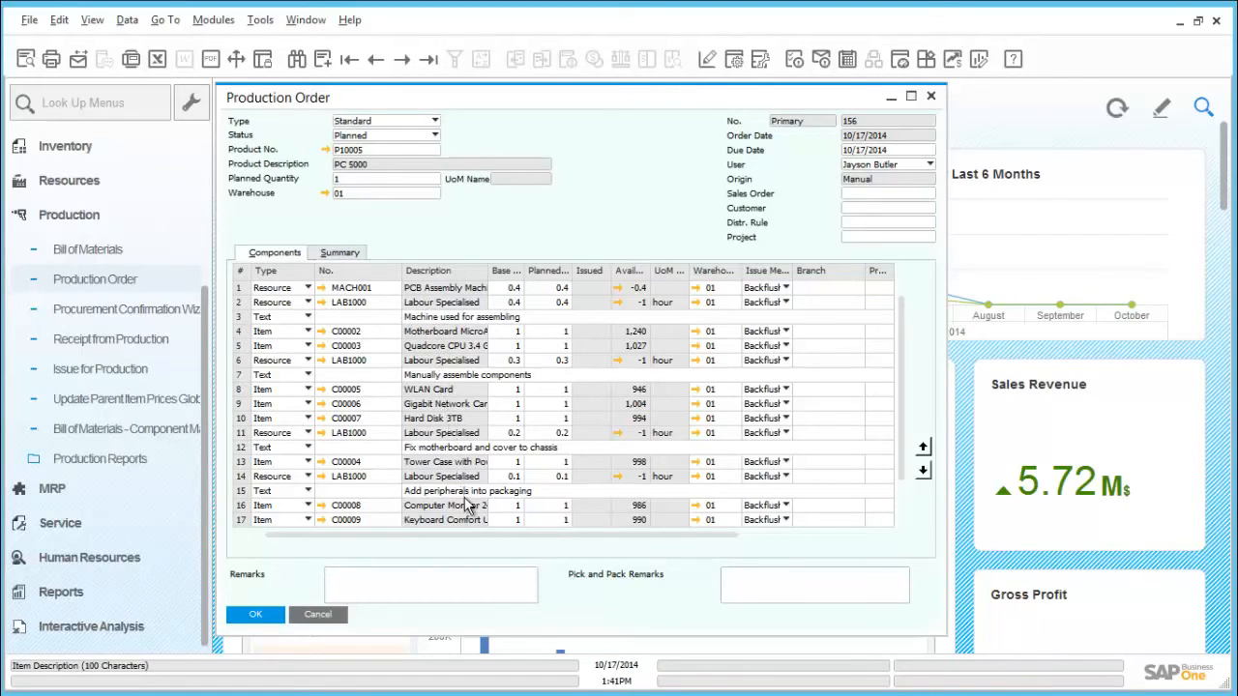
mouse_move(876, 464)
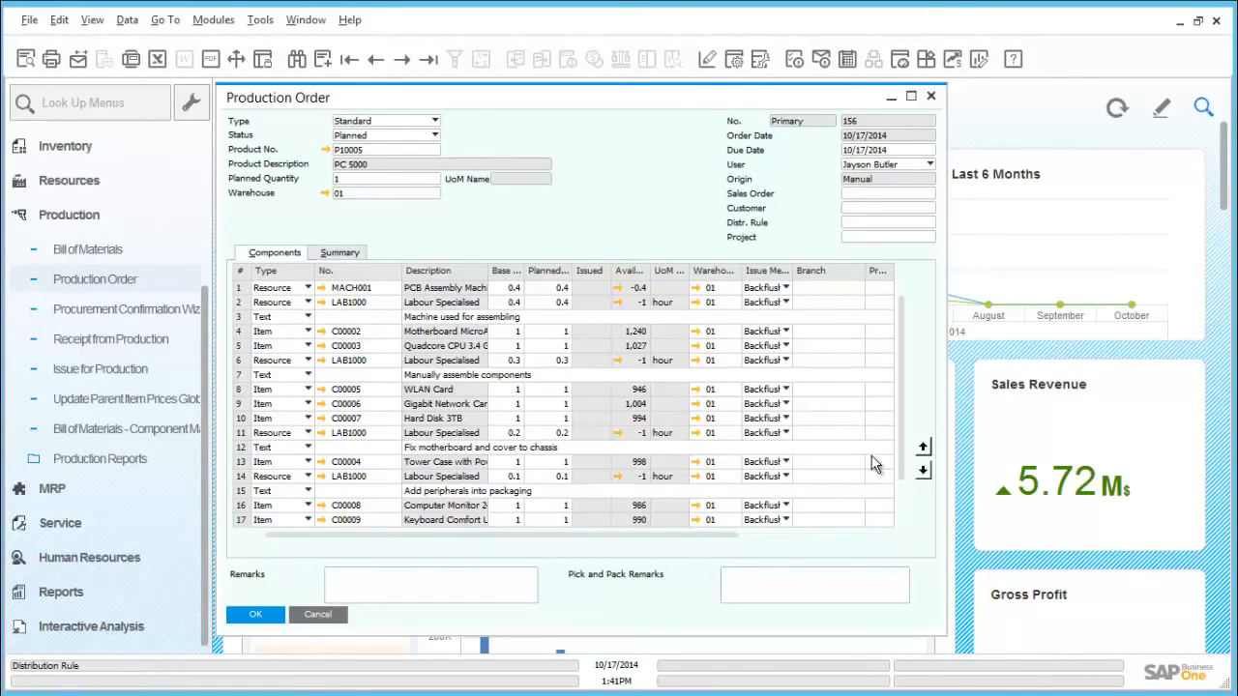
scroll("down", 3)
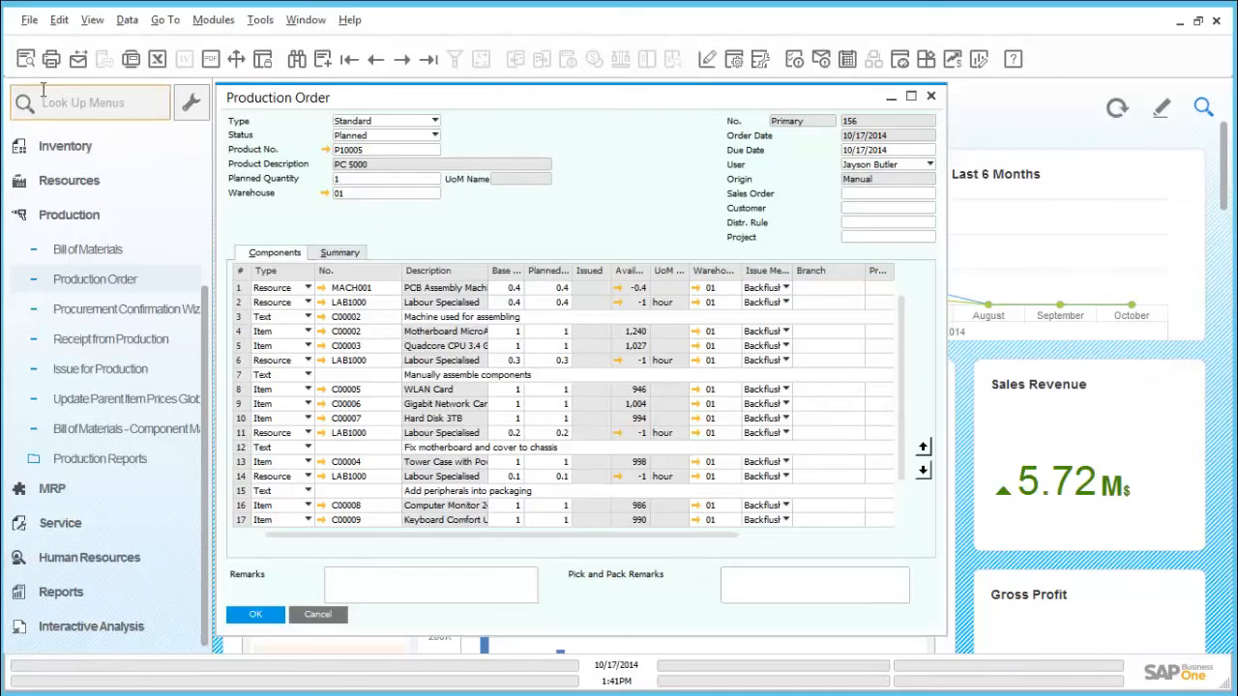
Step: Preview production order 156 in the Production Order (System) layout and scroll through it
left_click(26, 59)
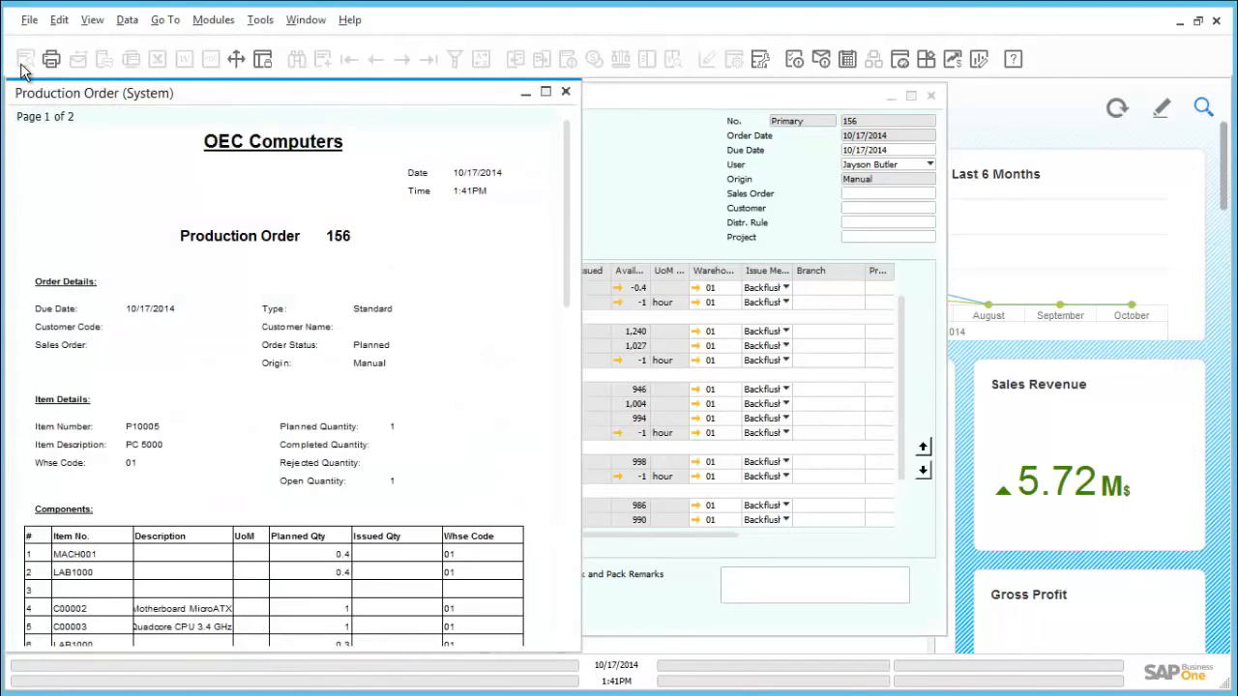
scroll("down", 3)
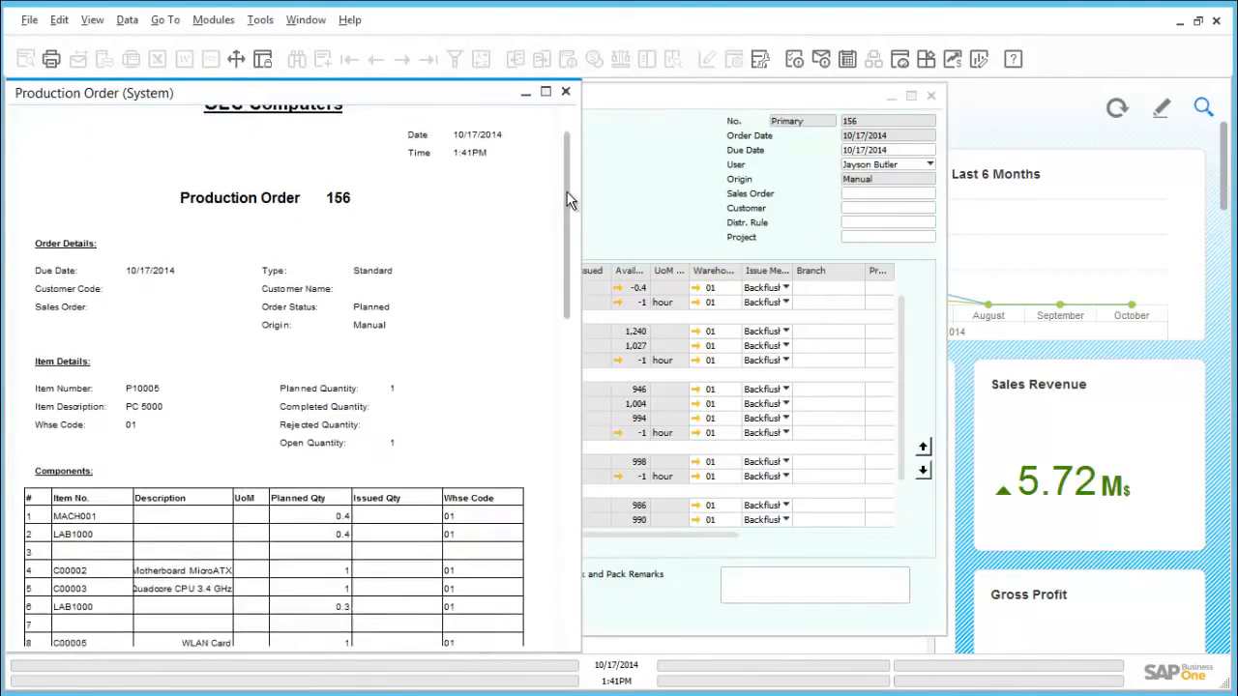
scroll("down", 3)
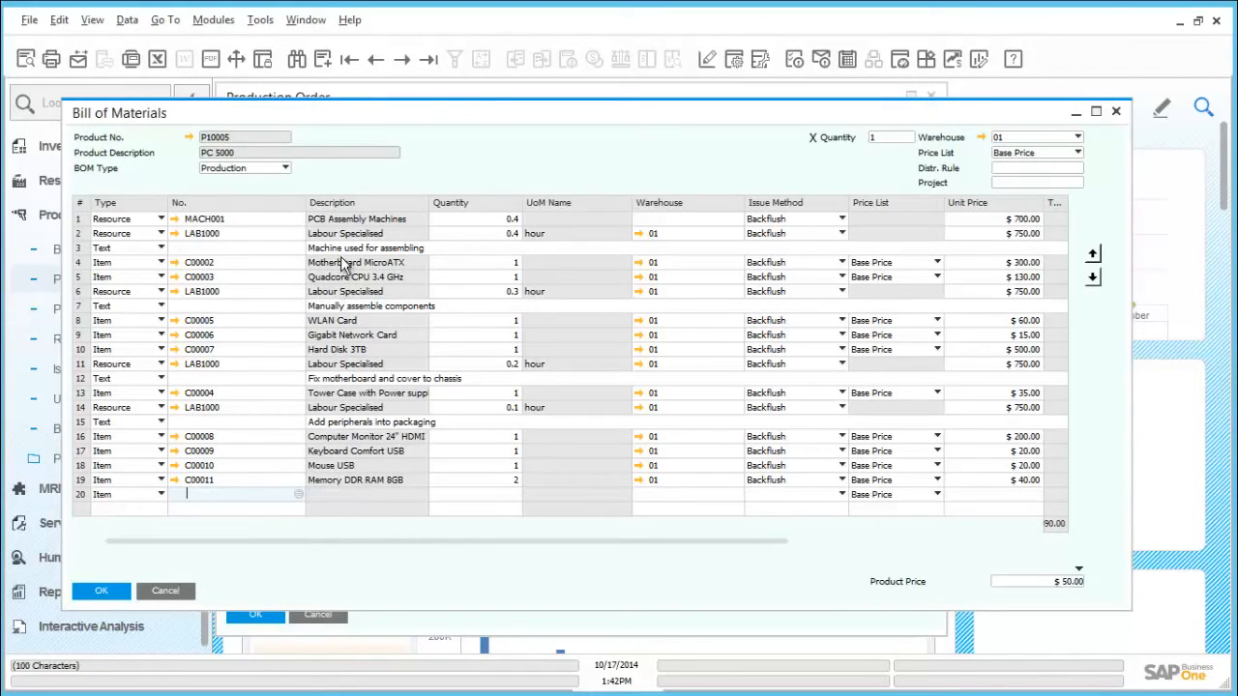
mouse_move(377, 307)
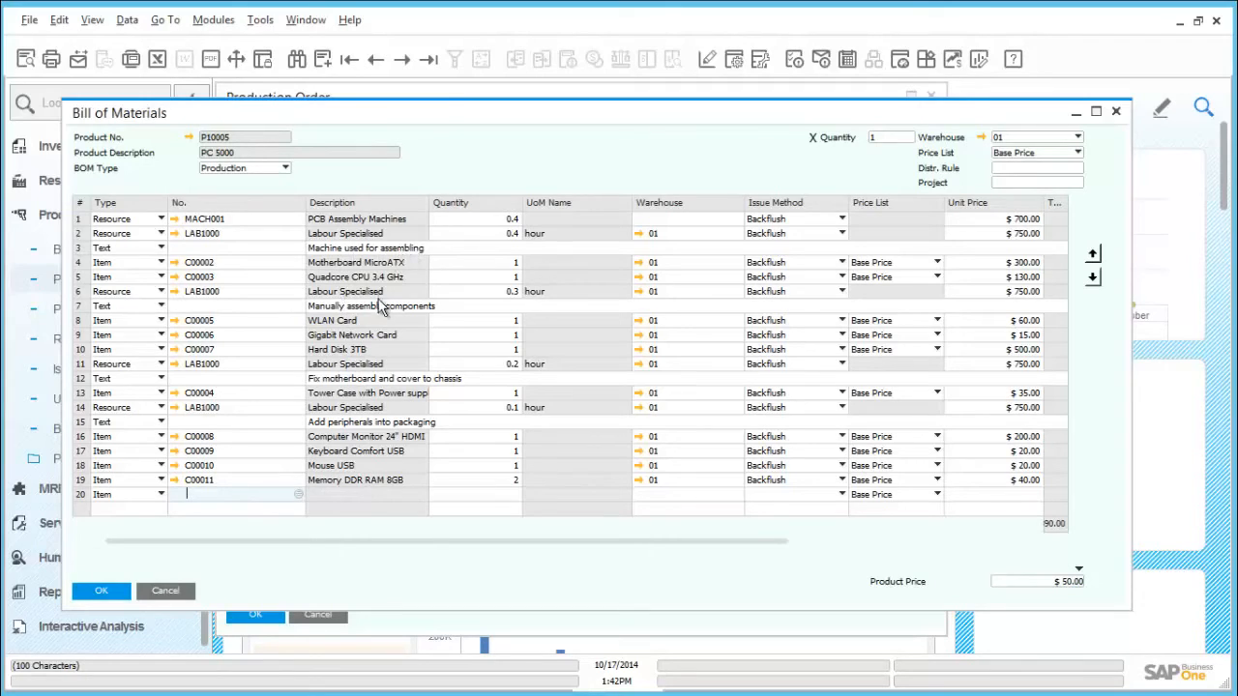
mouse_move(377, 387)
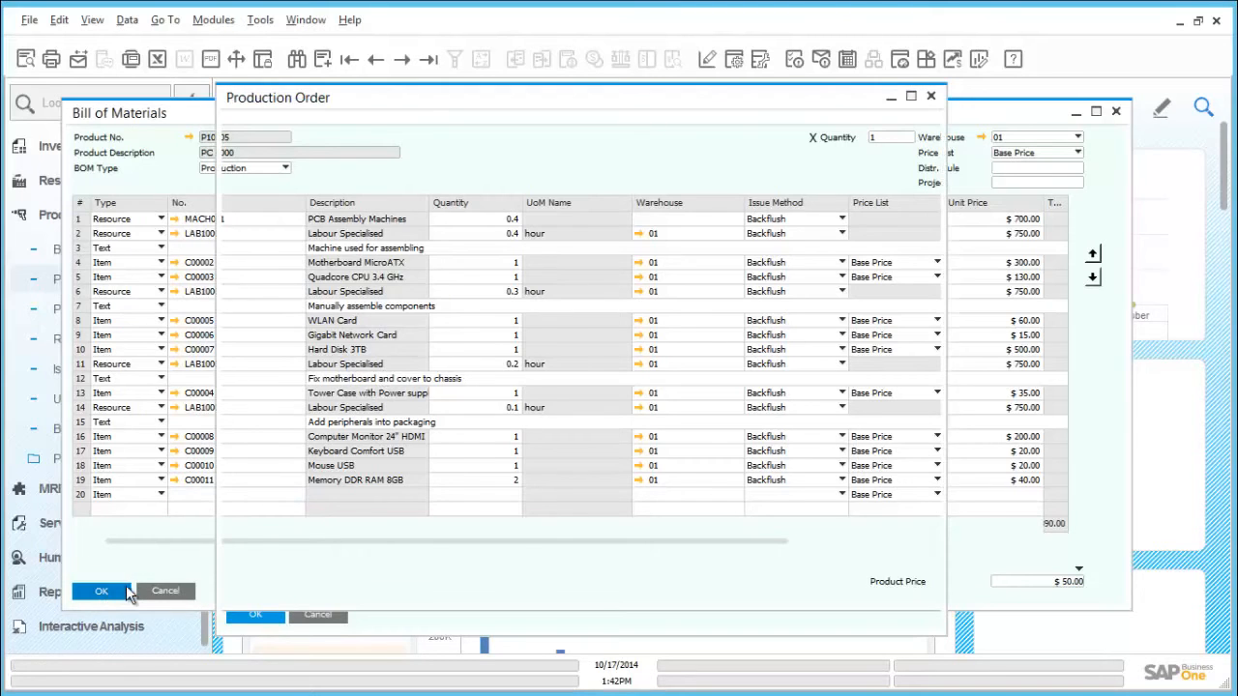
Step: Close the PC 5000 bill of materials with OK, returning to order 156
left_click(101, 591)
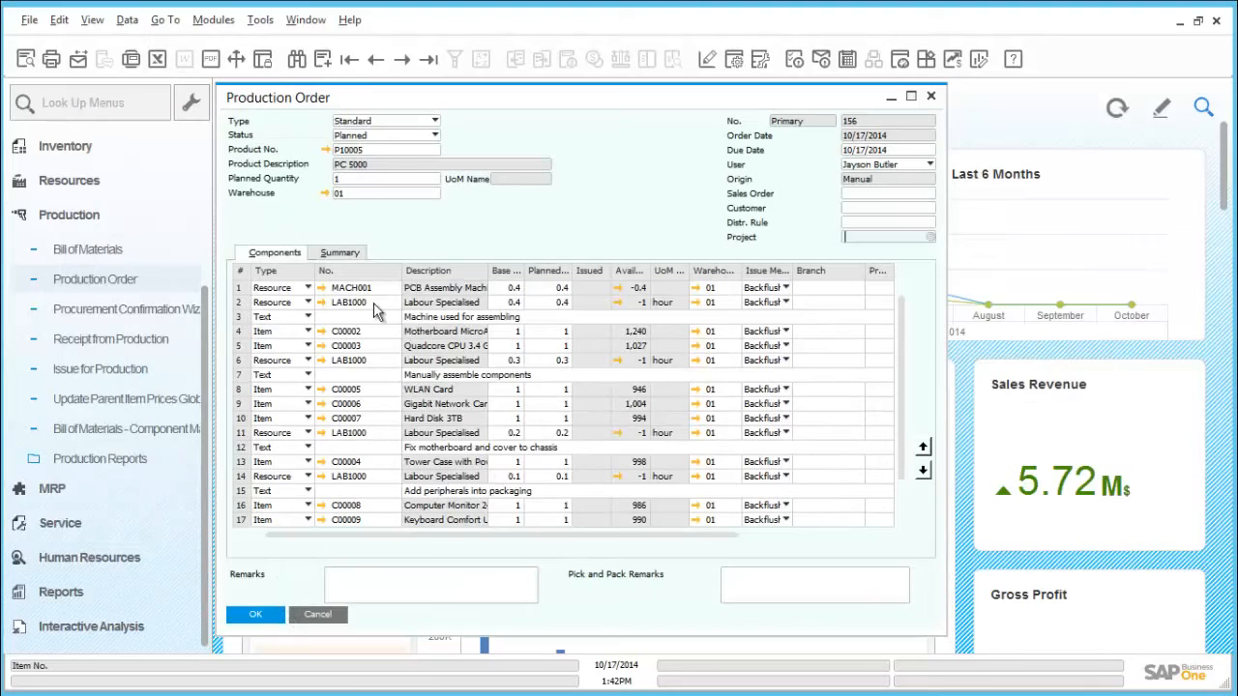
Step: Set production order 156's status to Released and update it
left_click(443, 135)
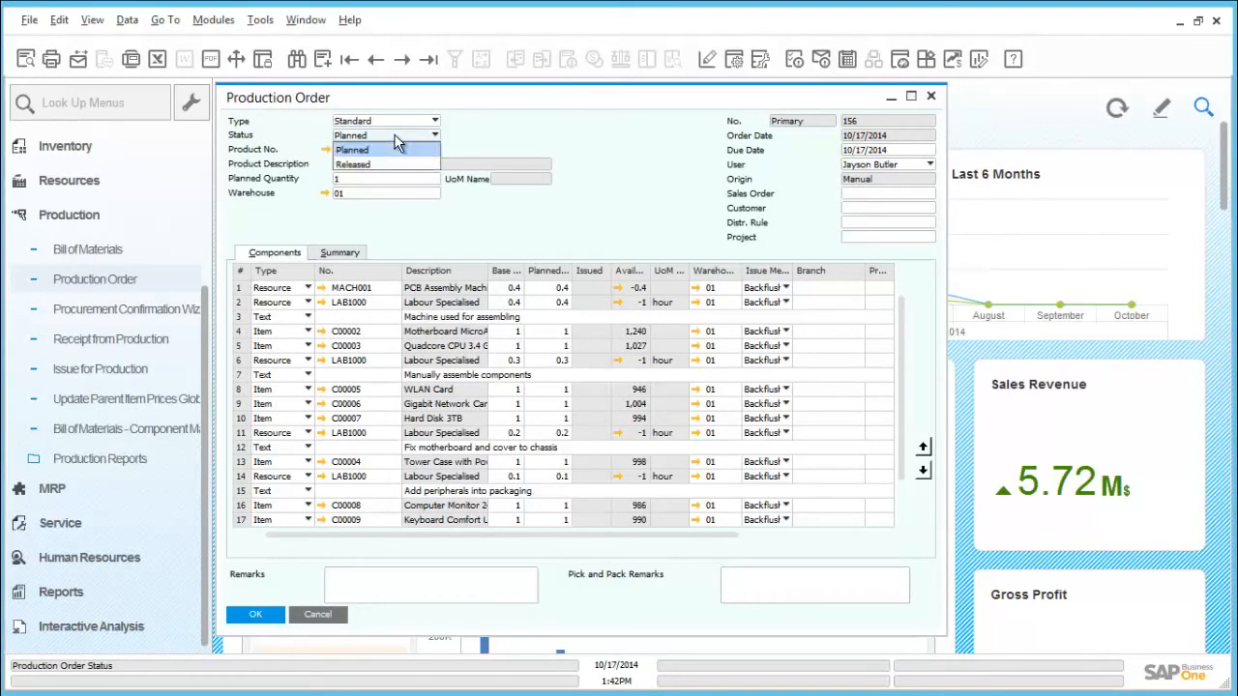
mouse_move(386, 163)
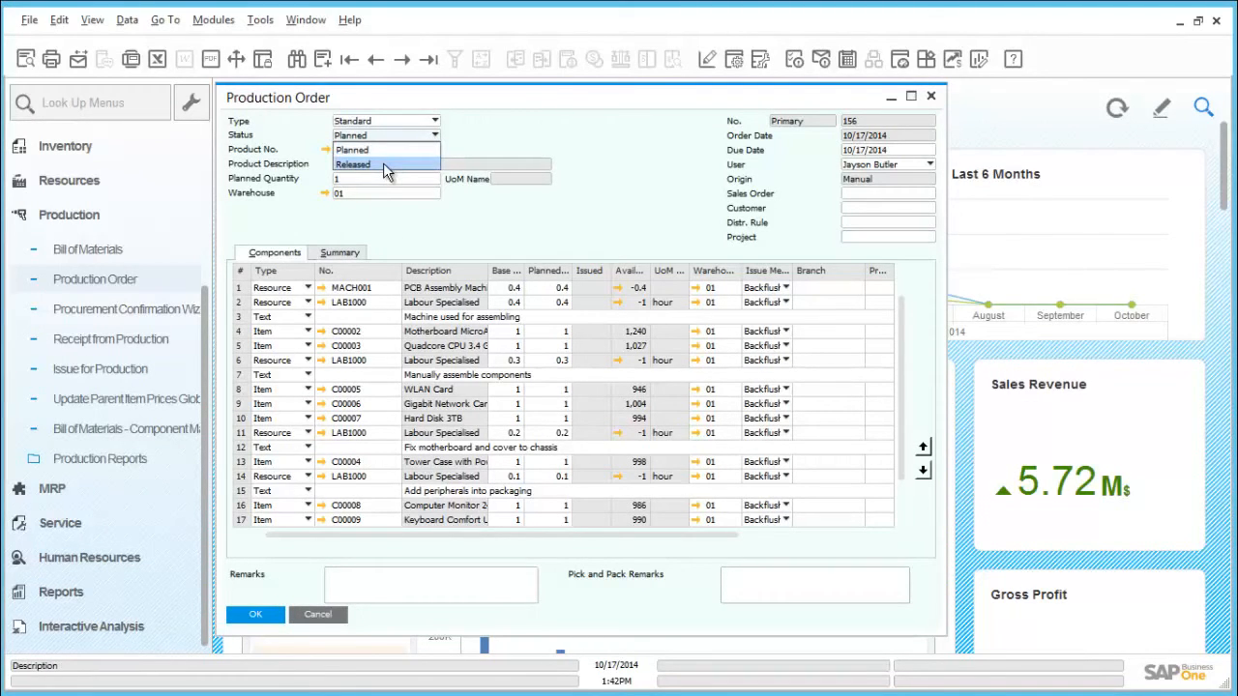
left_click(386, 163)
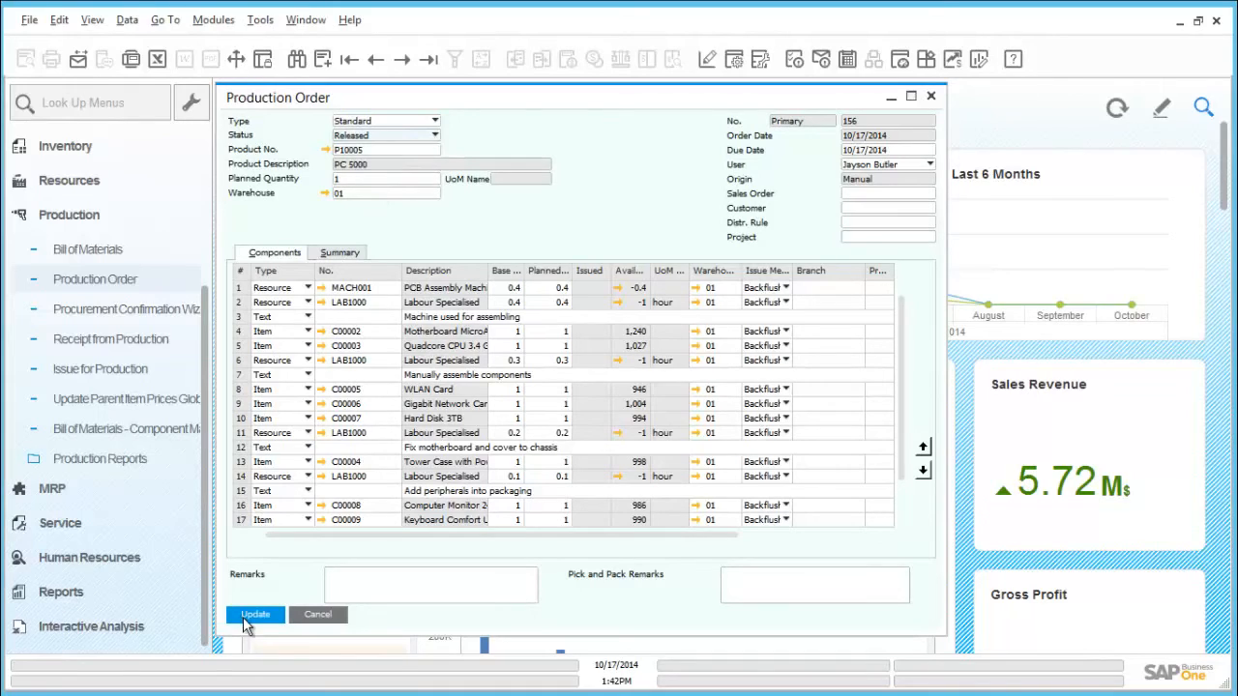
left_click(254, 614)
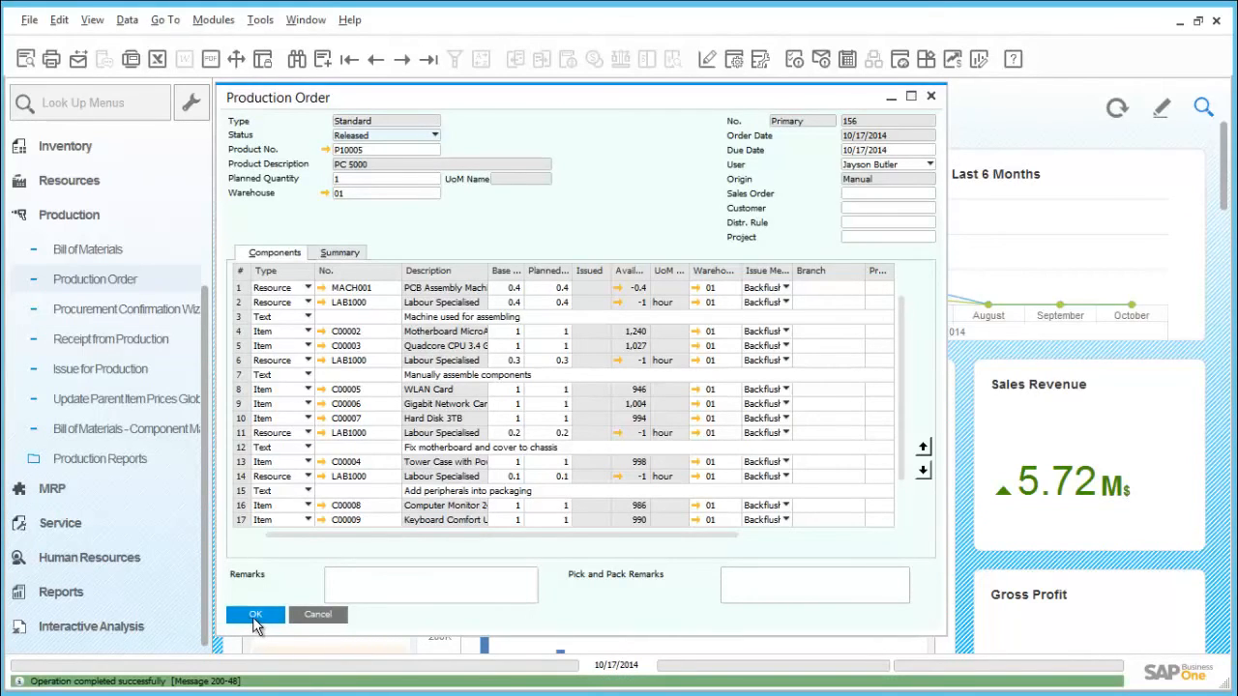
mouse_move(255, 622)
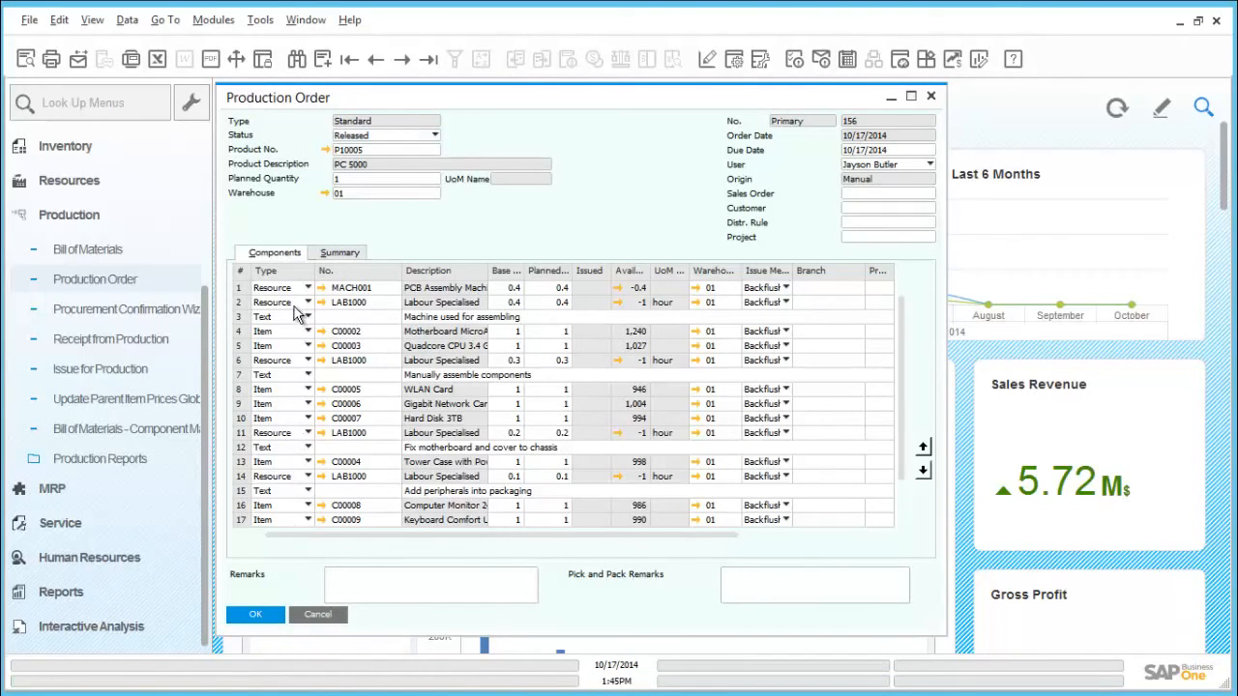
mouse_move(331, 298)
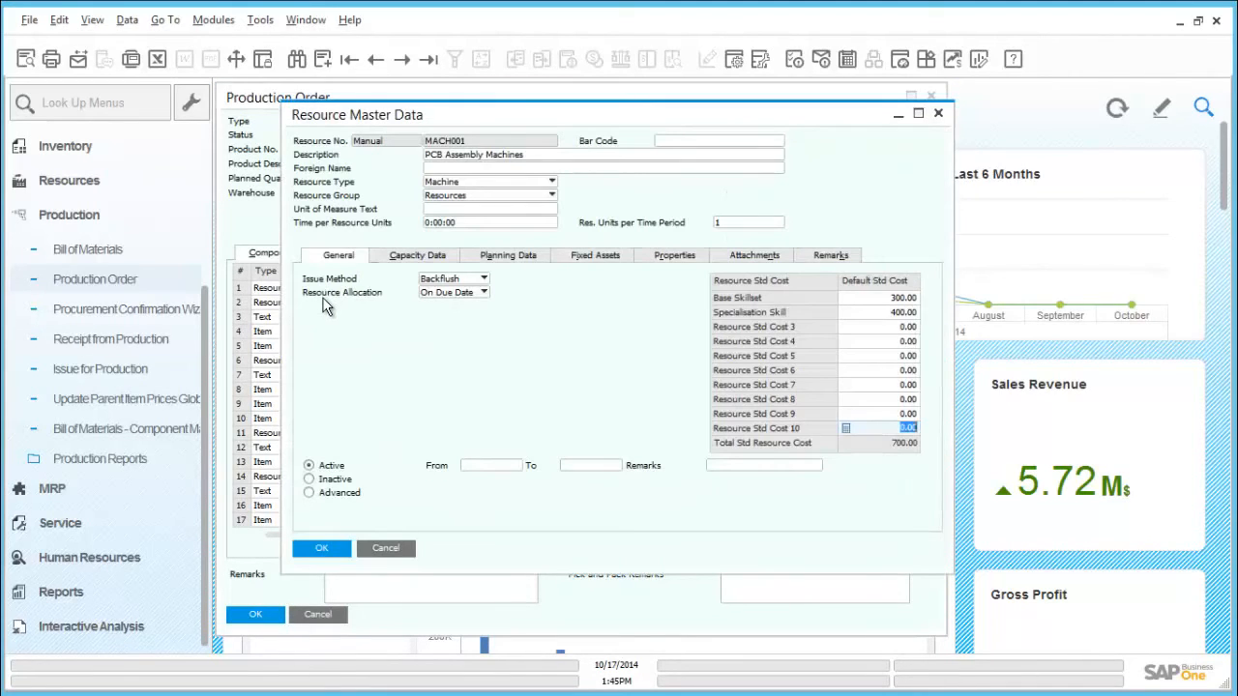
mouse_move(463, 169)
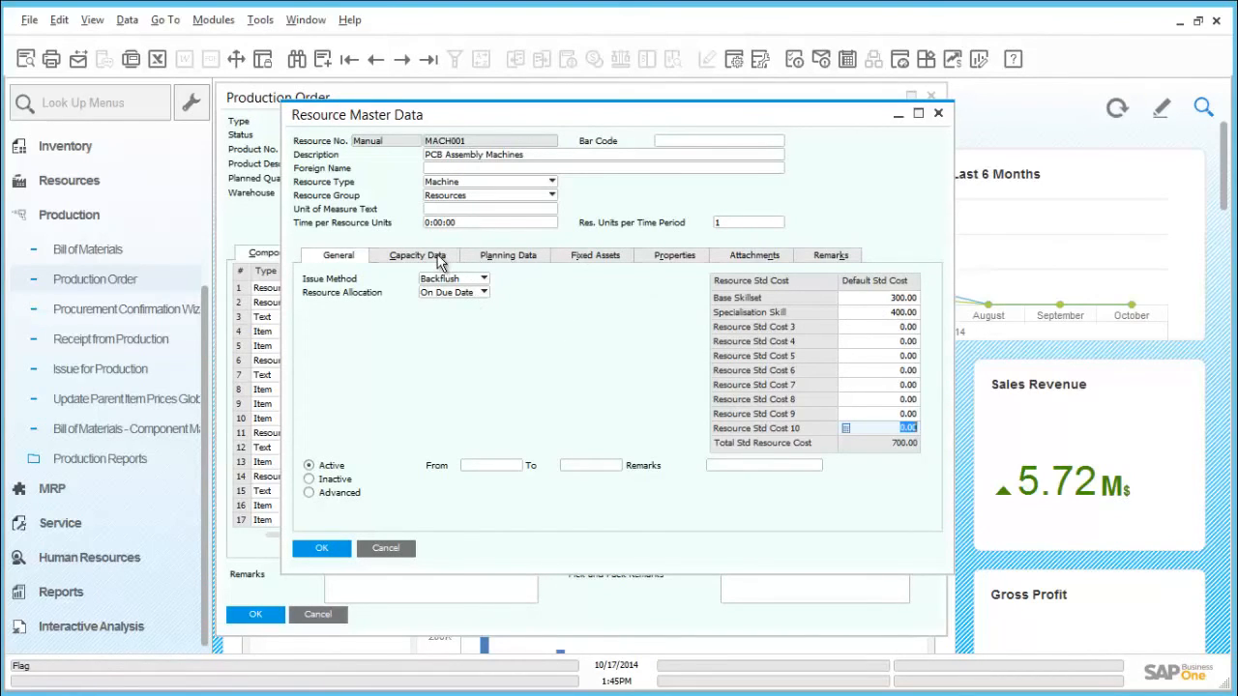
left_click(422, 254)
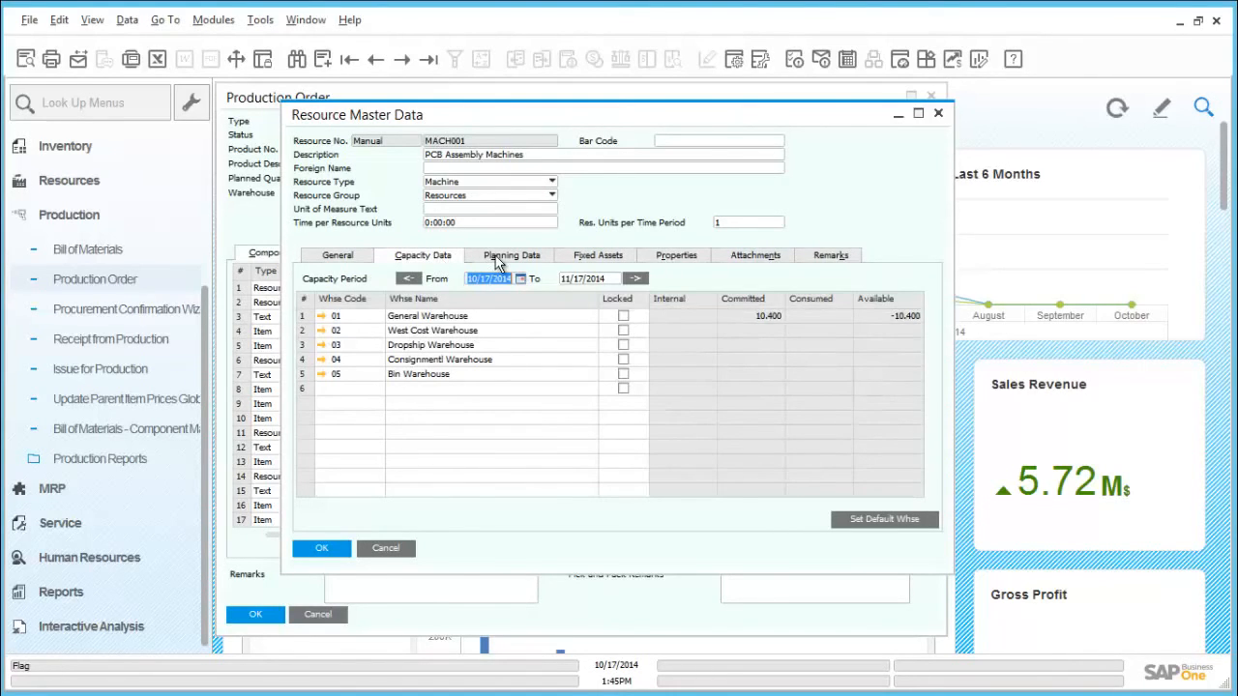
left_click(512, 256)
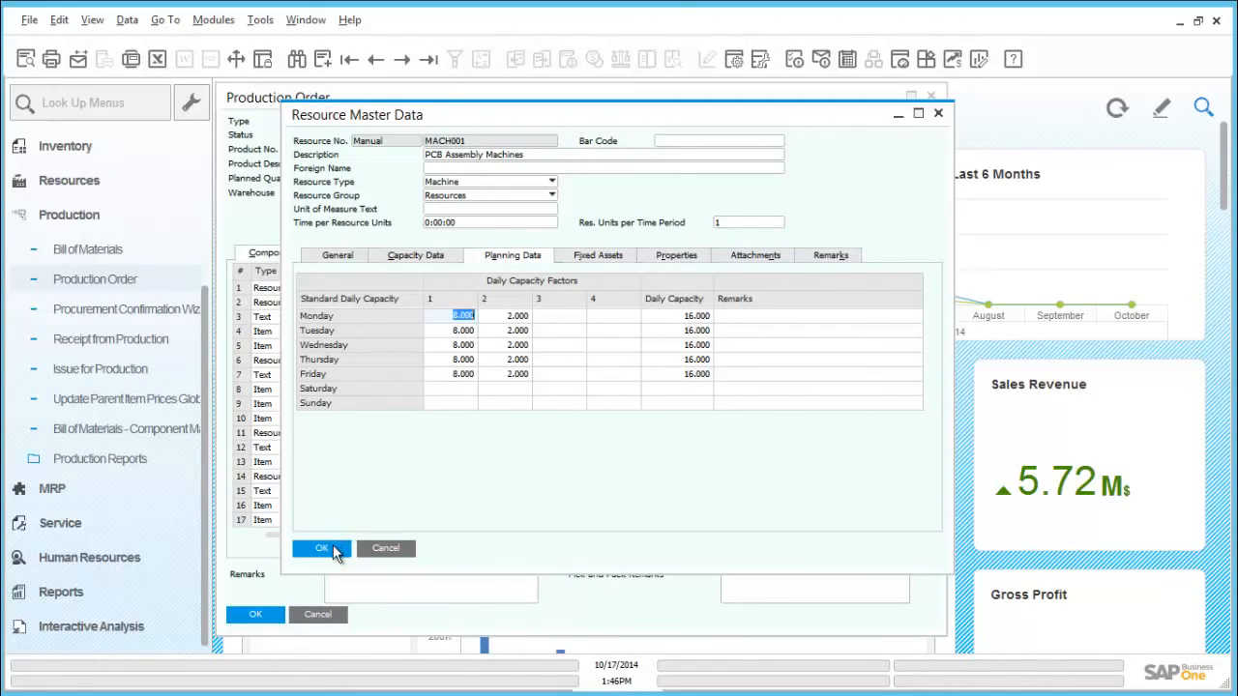
left_click(322, 548)
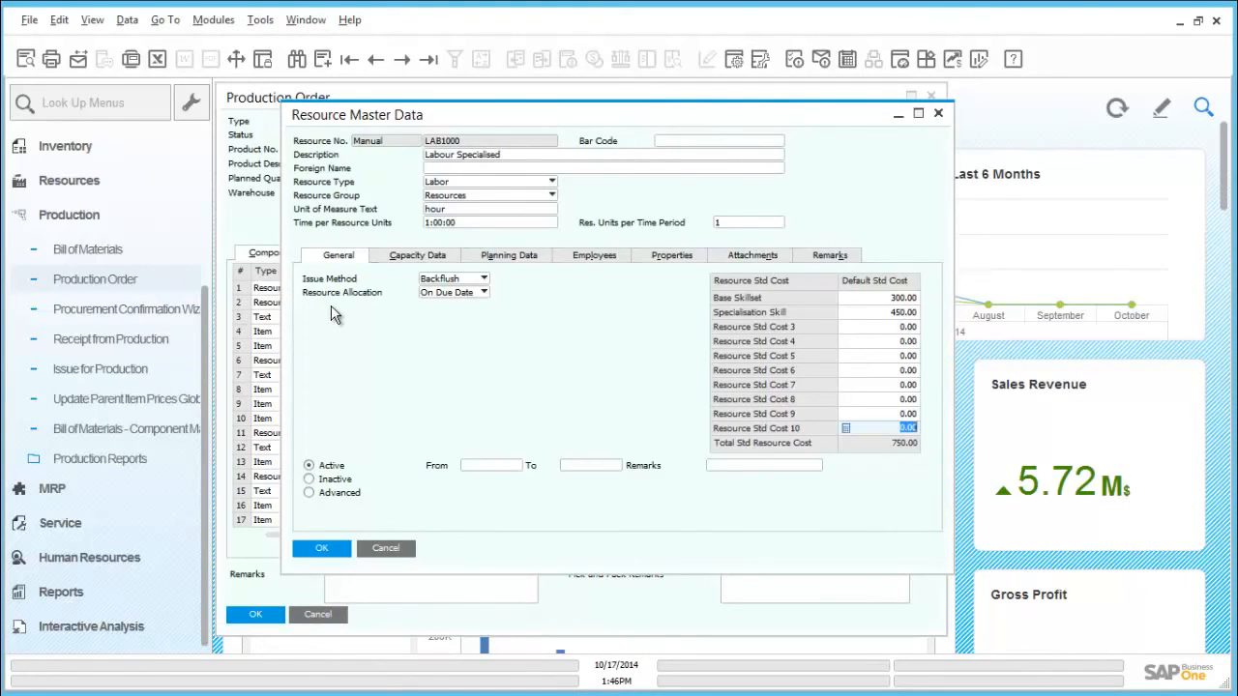
Step: Review LAB1000's Capacity Data and Planning Data tabs, then close the resource record
left_click(424, 255)
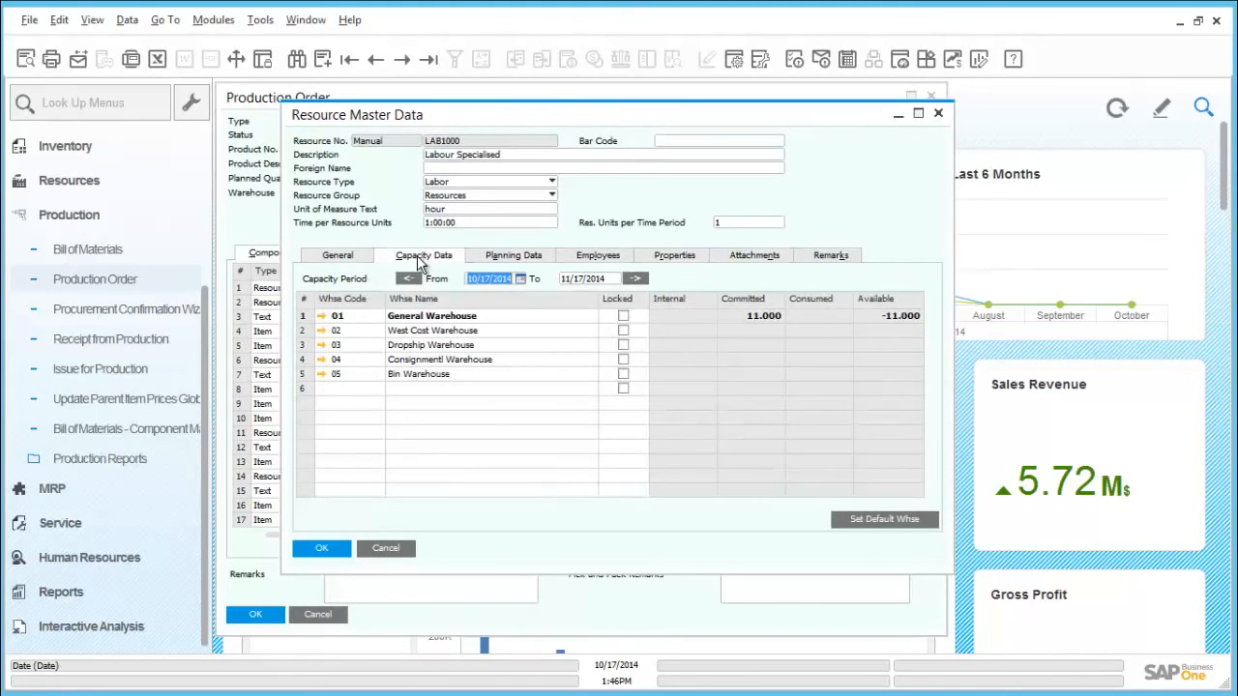
left_click(514, 256)
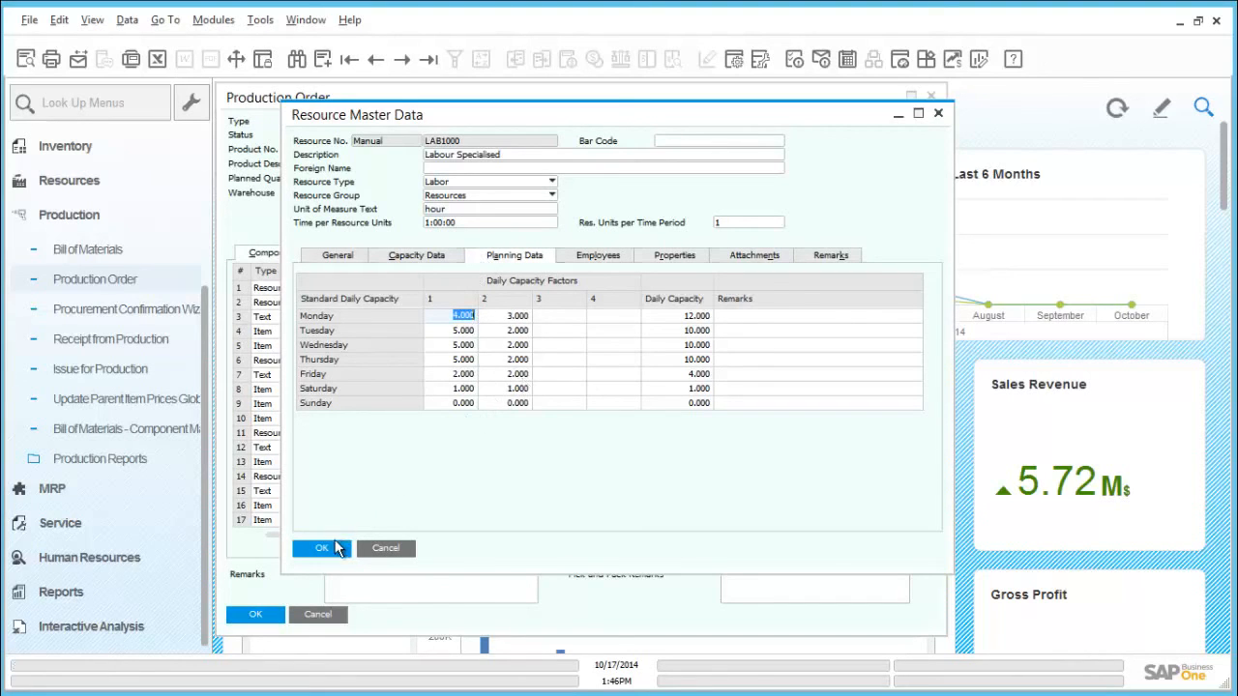
left_click(322, 549)
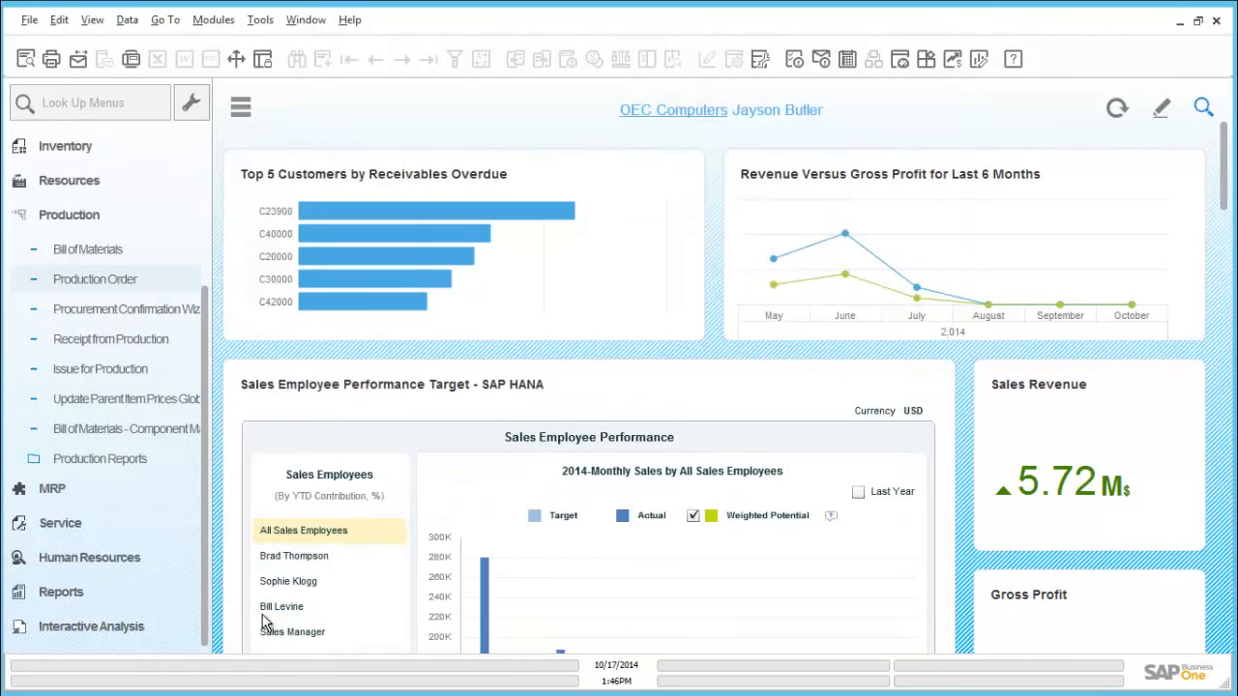
mouse_move(126, 464)
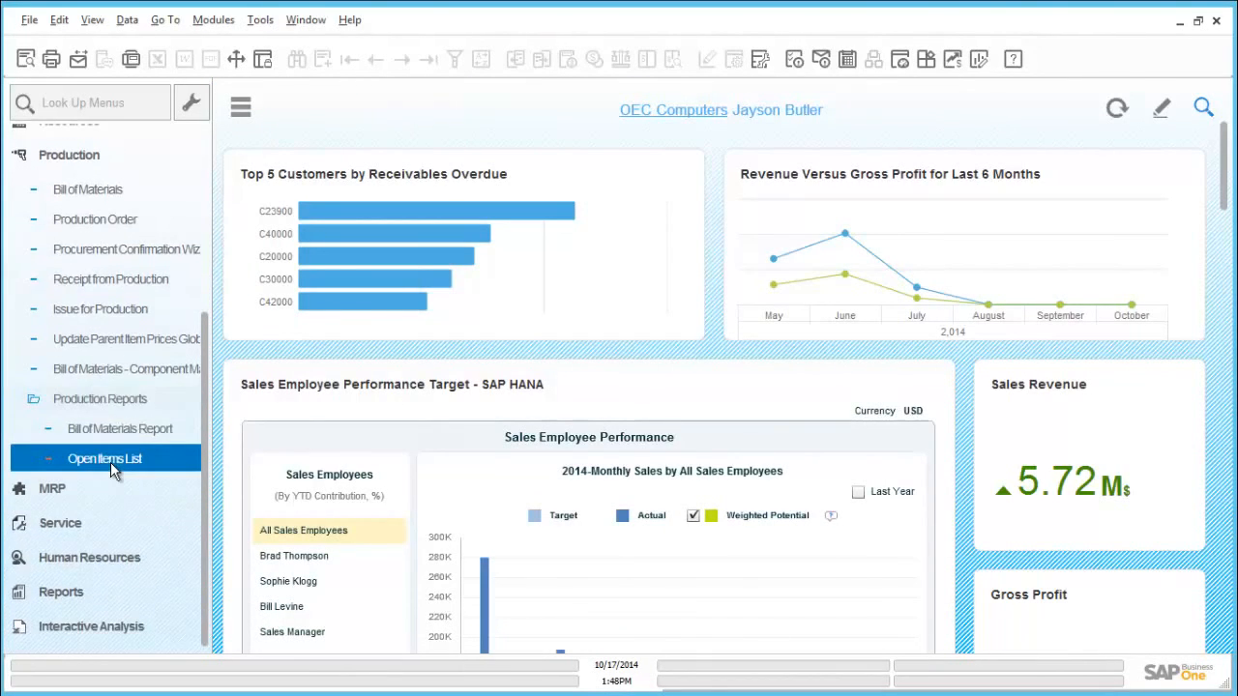
left_click(103, 458)
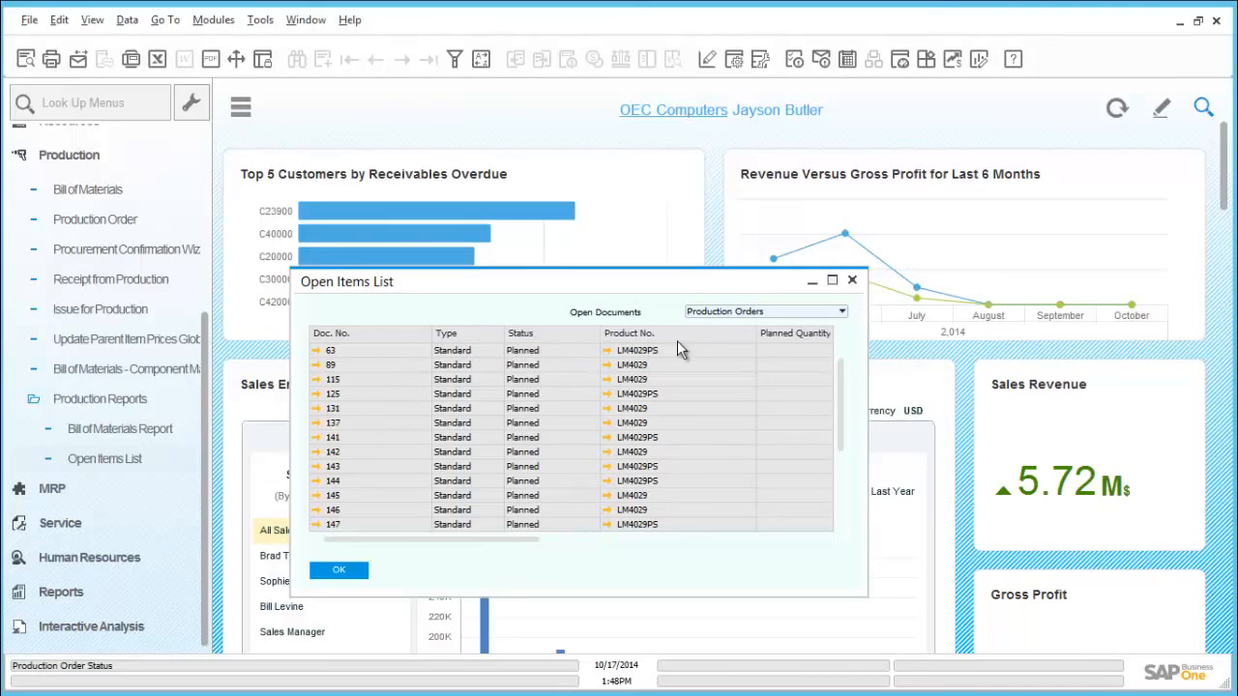
scroll("down", 3)
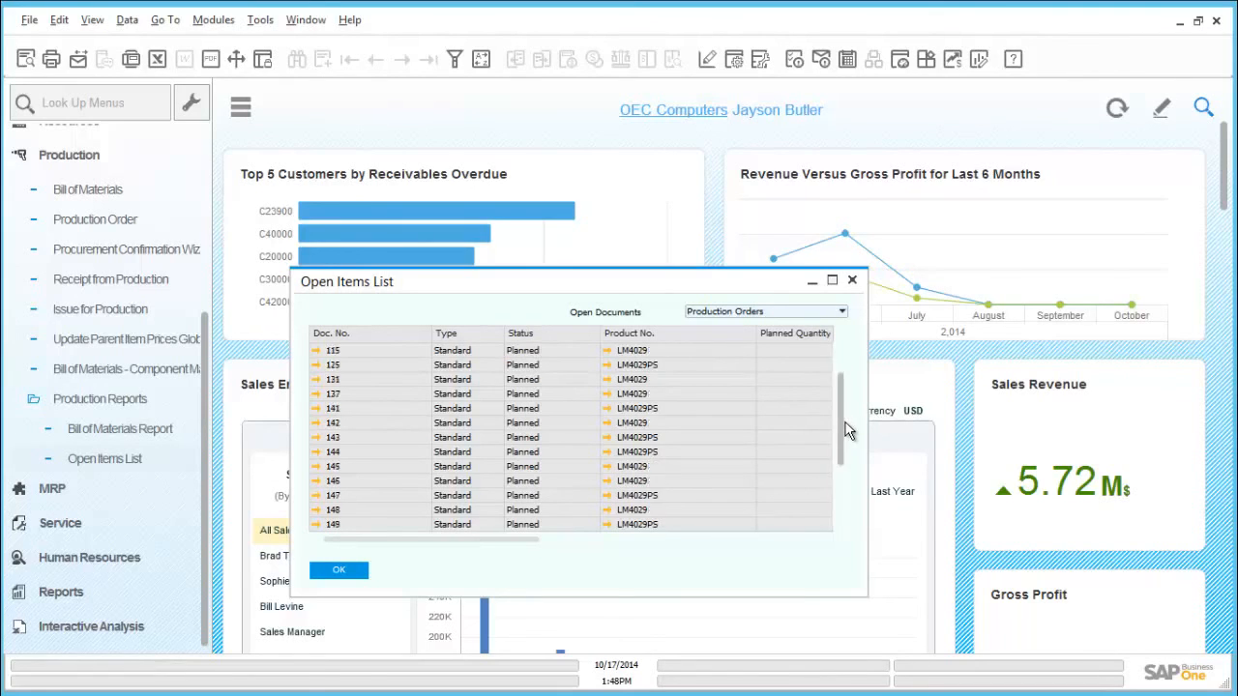
scroll("down", 3)
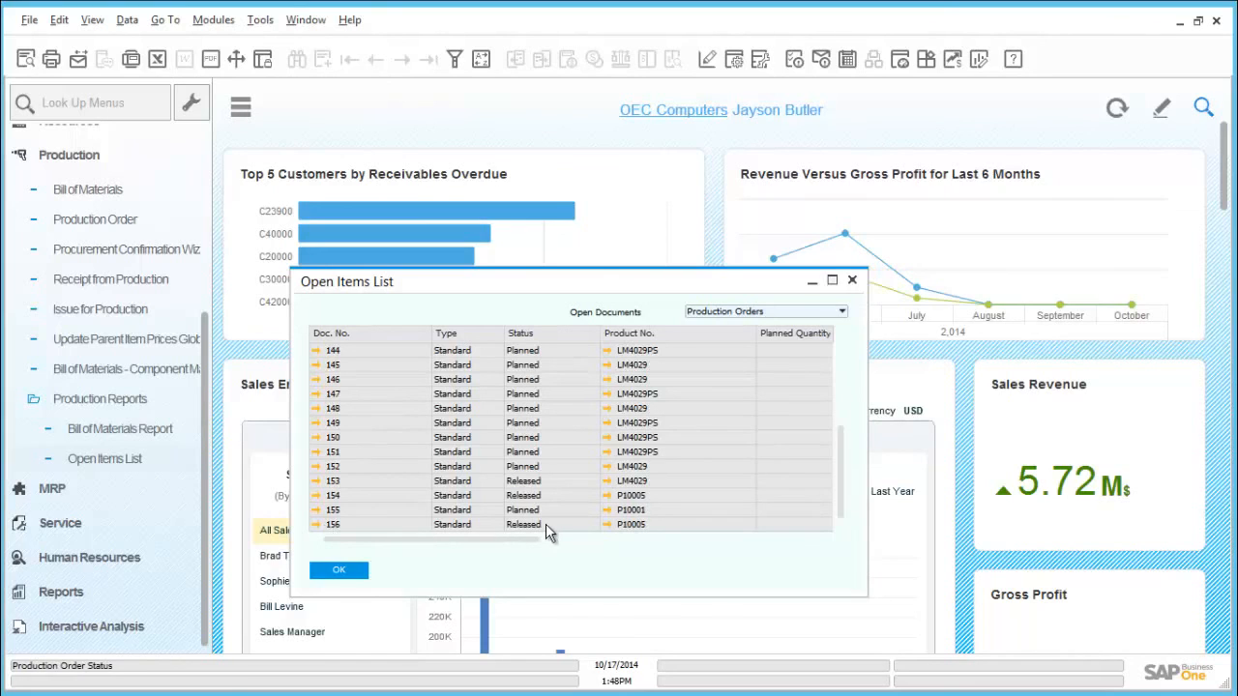
mouse_move(556, 498)
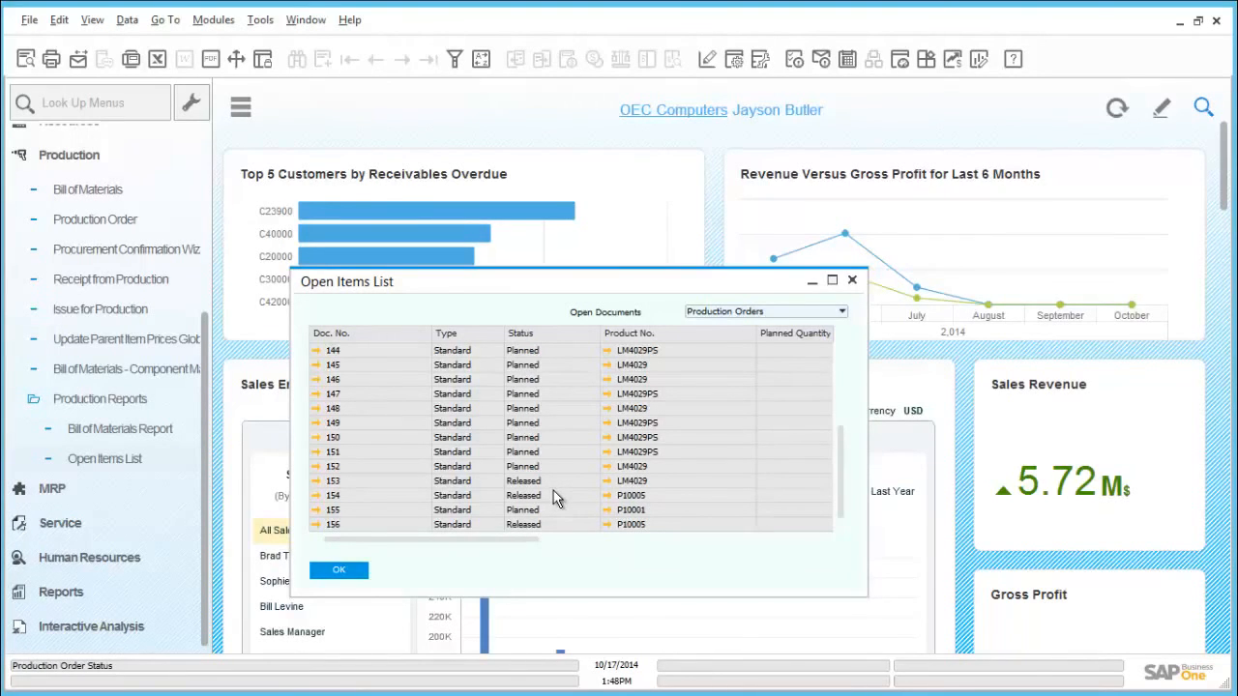
left_click(338, 570)
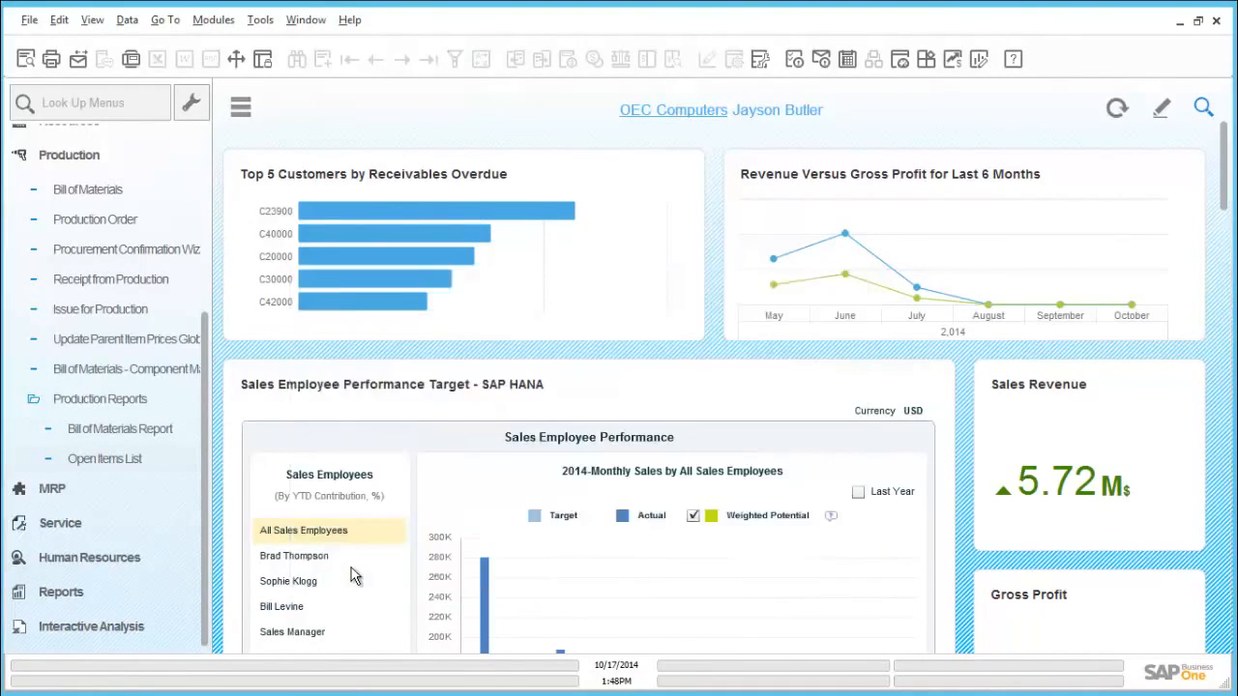